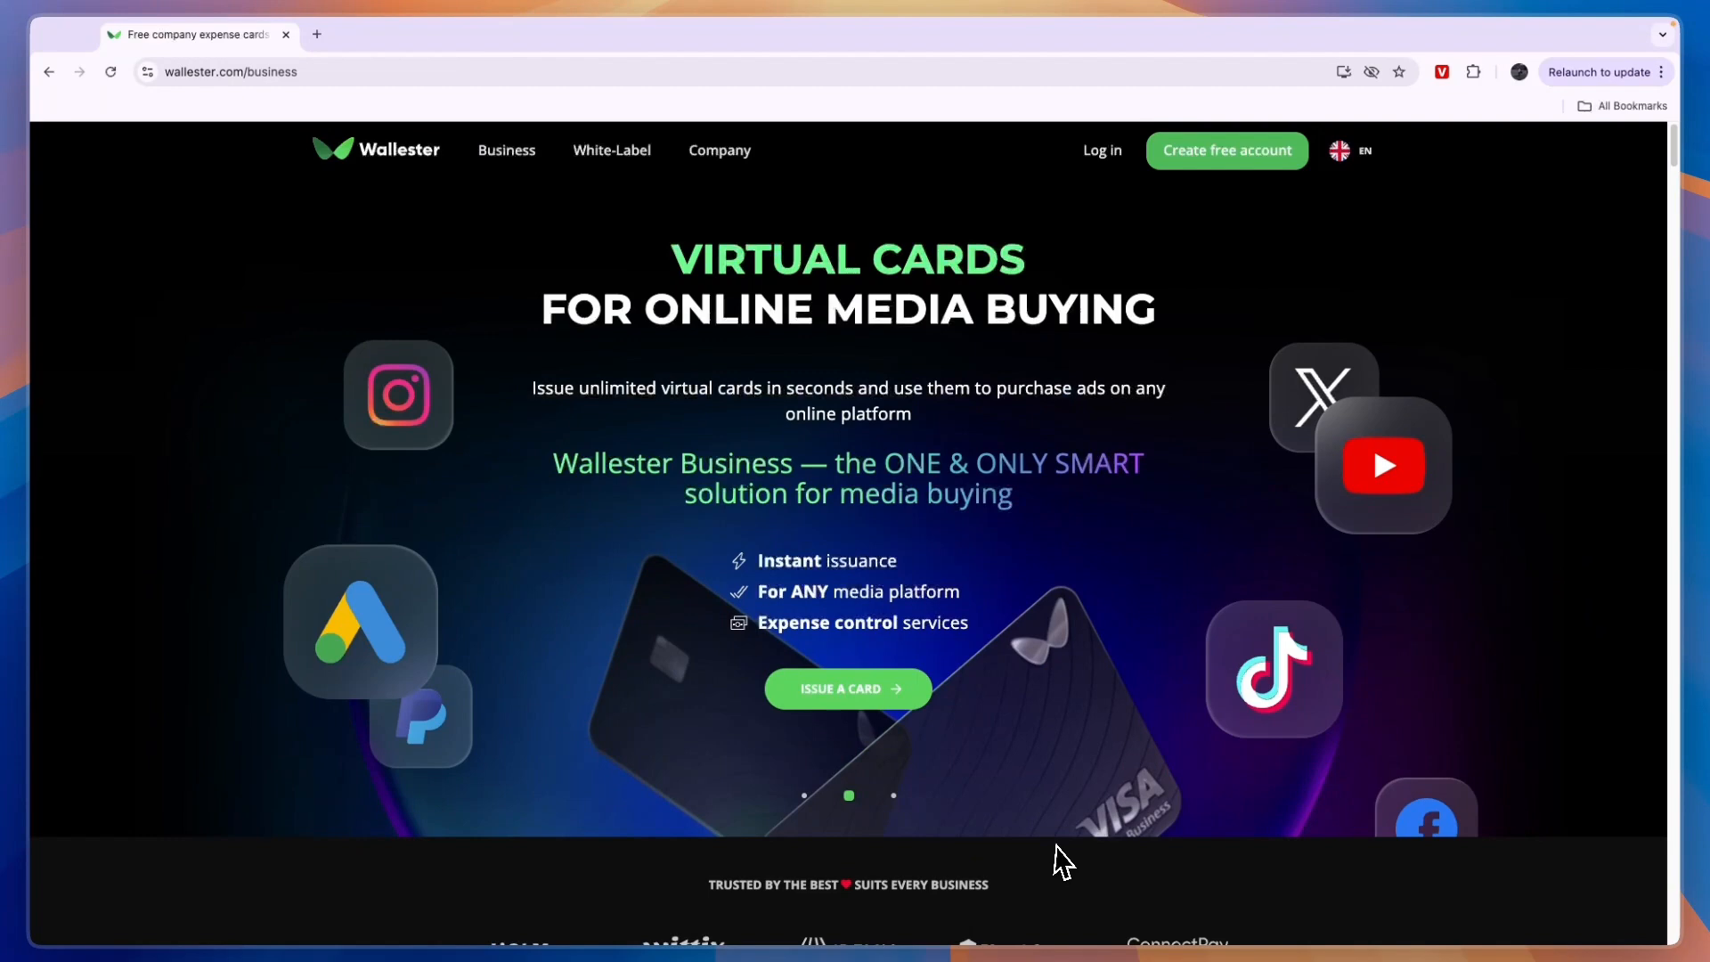
{"action": "mouse_move", "coordinate": [756, 819]}
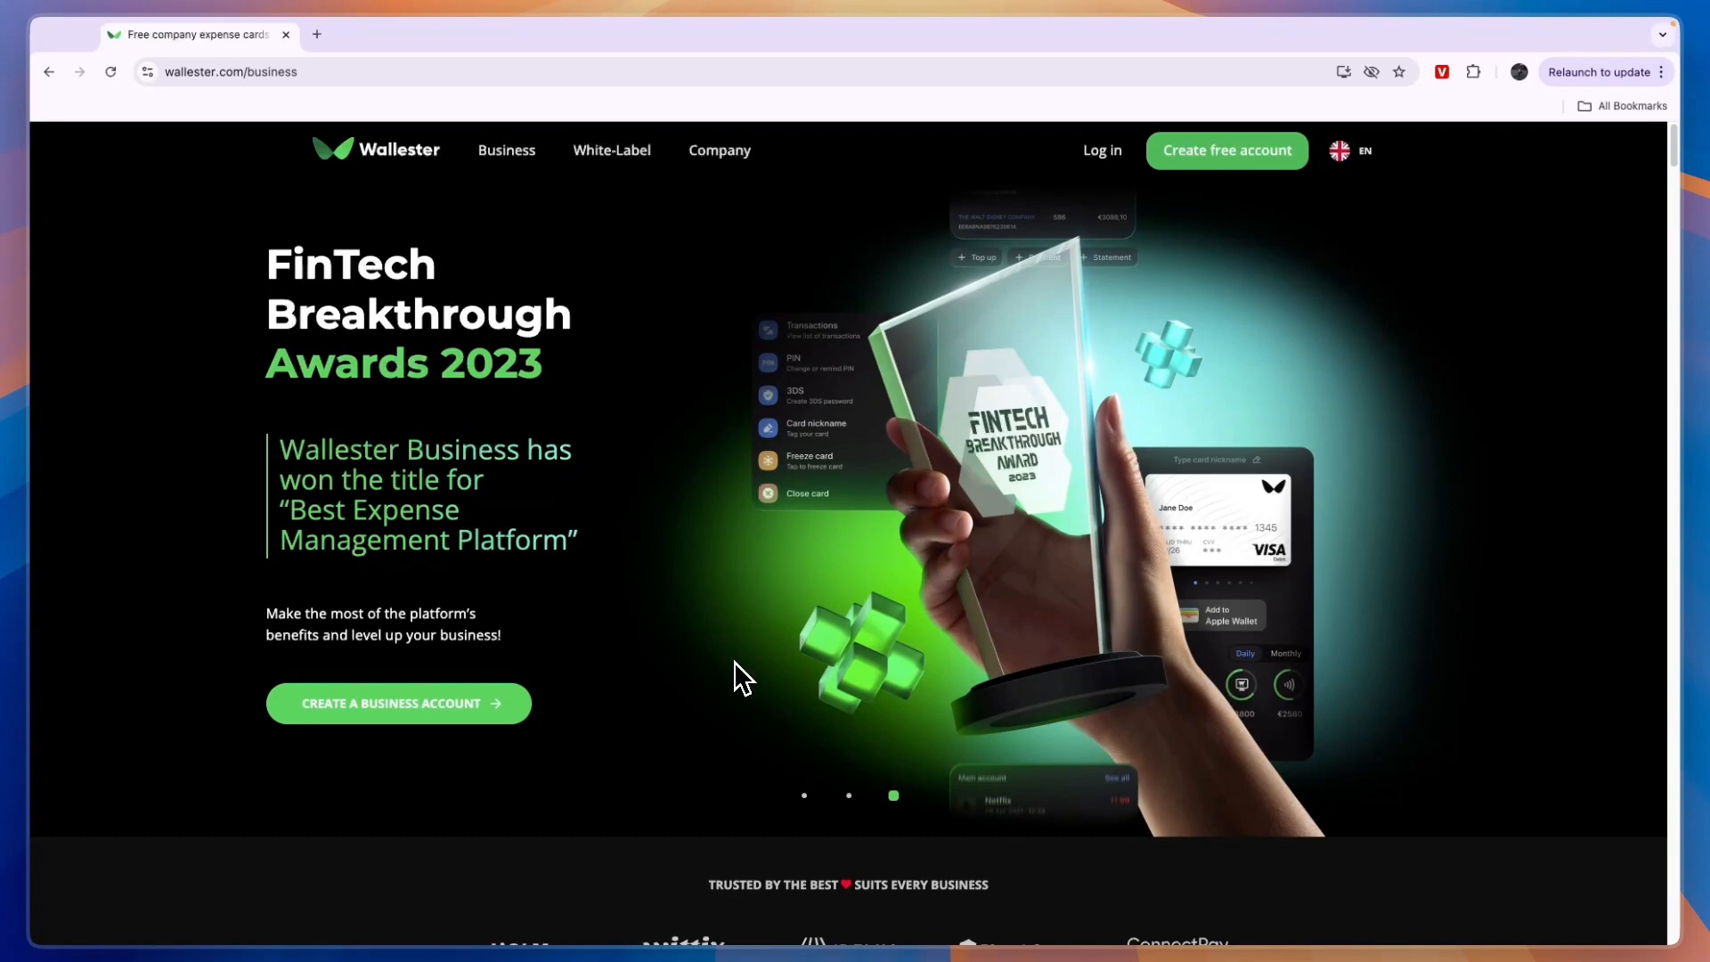
- Begin free account sign-up with company name 'gs-marketing' and submit the details
{"action": "scroll", "scroll_direction": "down", "scroll_amount": 3}
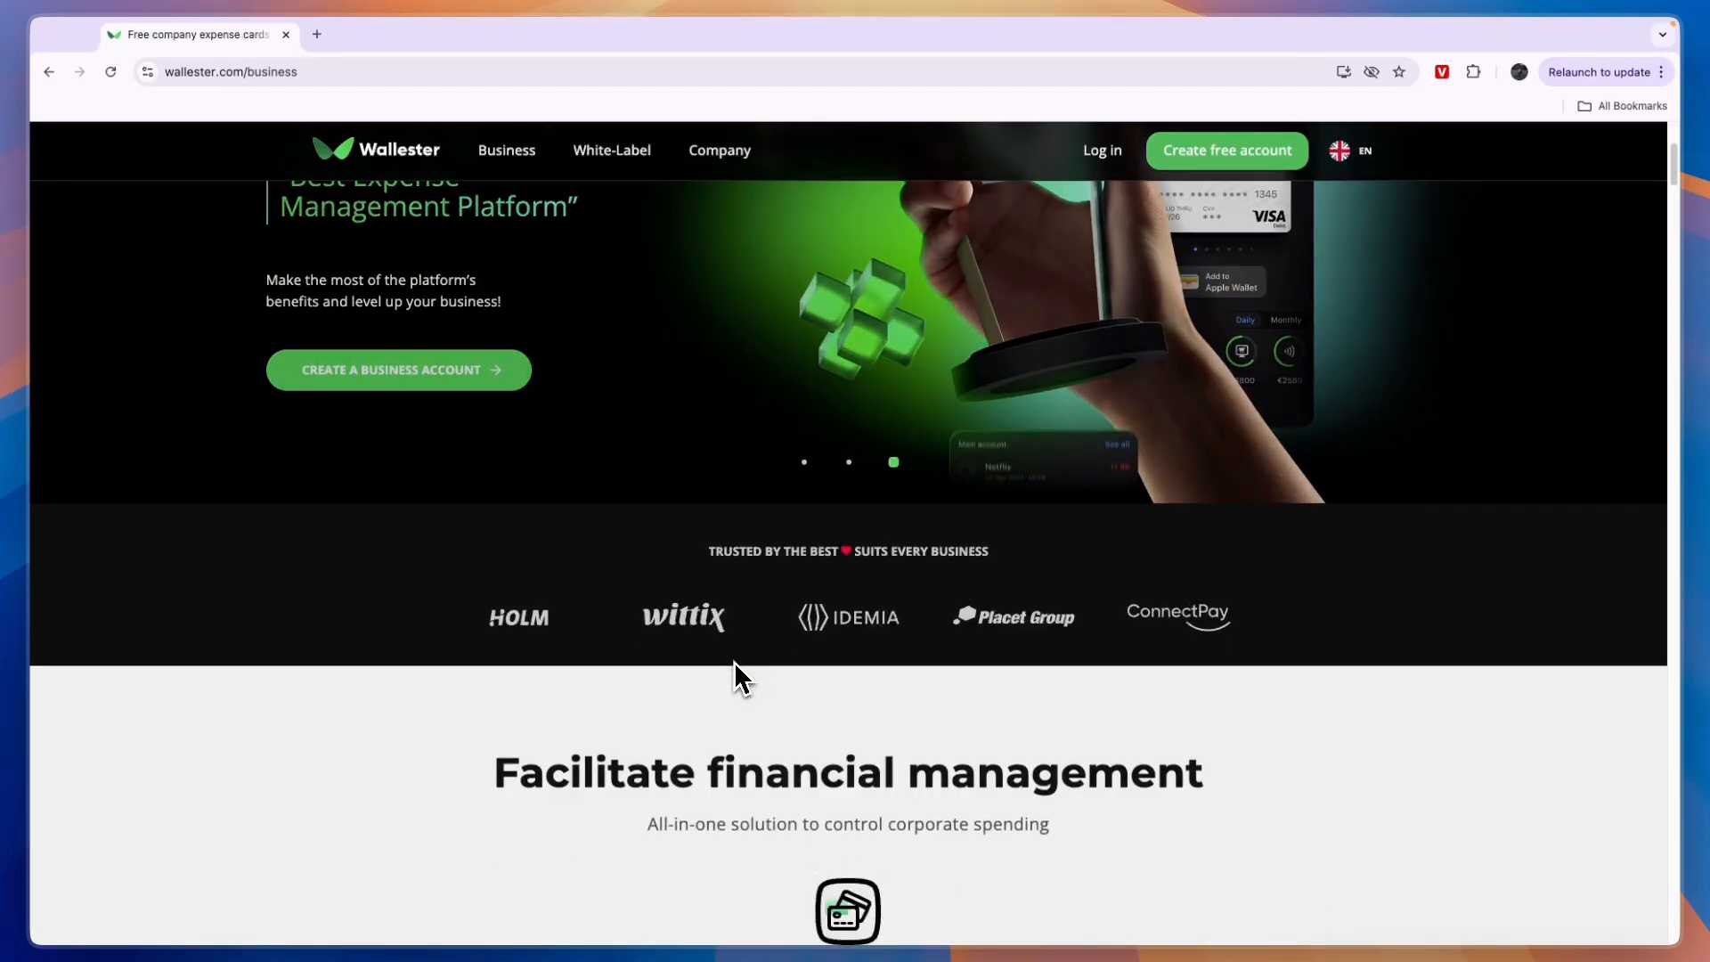
{"action": "scroll", "scroll_direction": "down", "scroll_amount": 3}
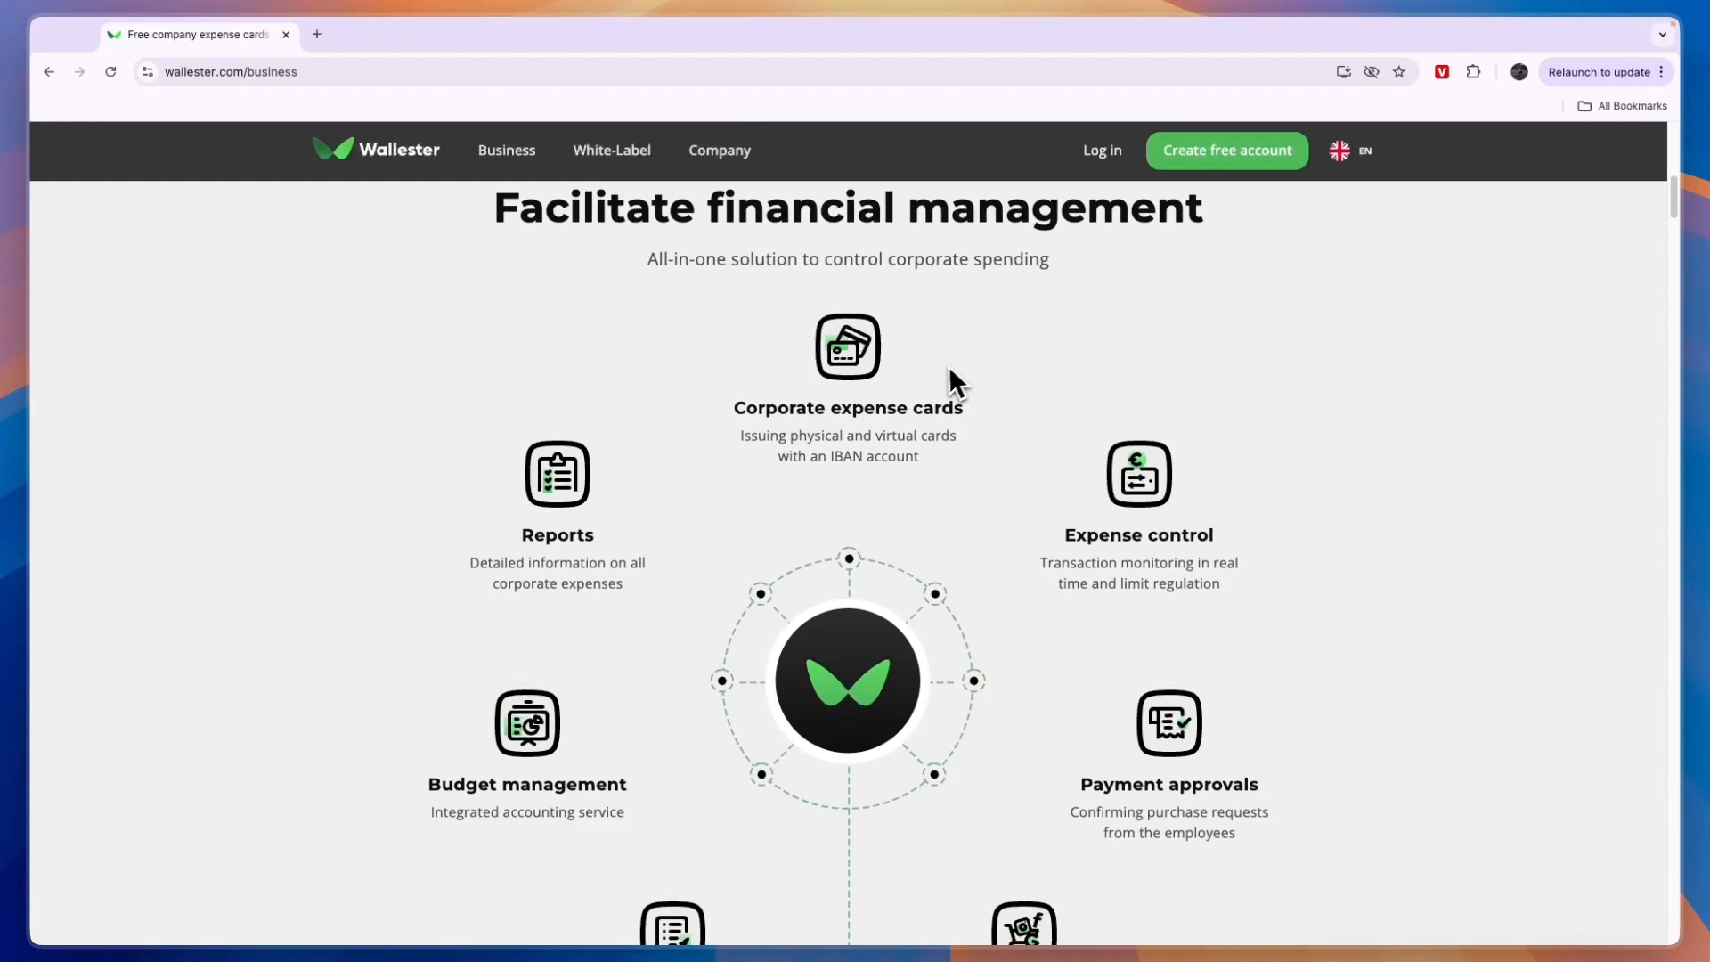
{"action": "scroll", "scroll_direction": "down", "scroll_amount": 3}
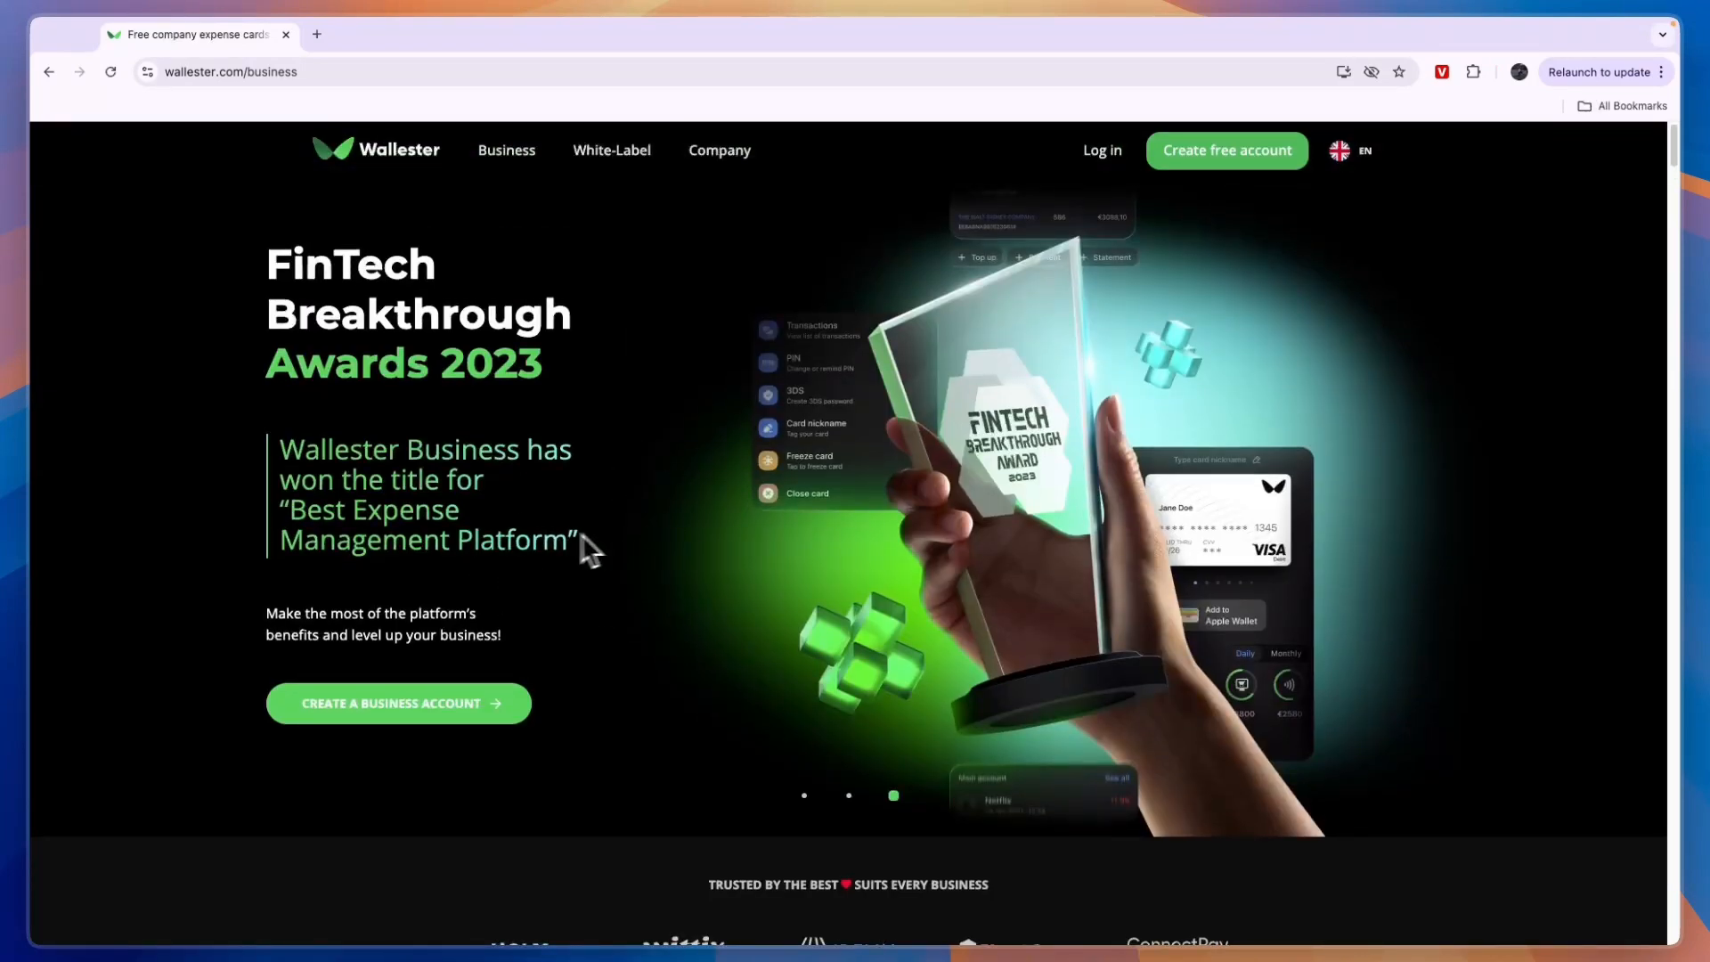
{"action": "mouse_move", "coordinate": [709, 506]}
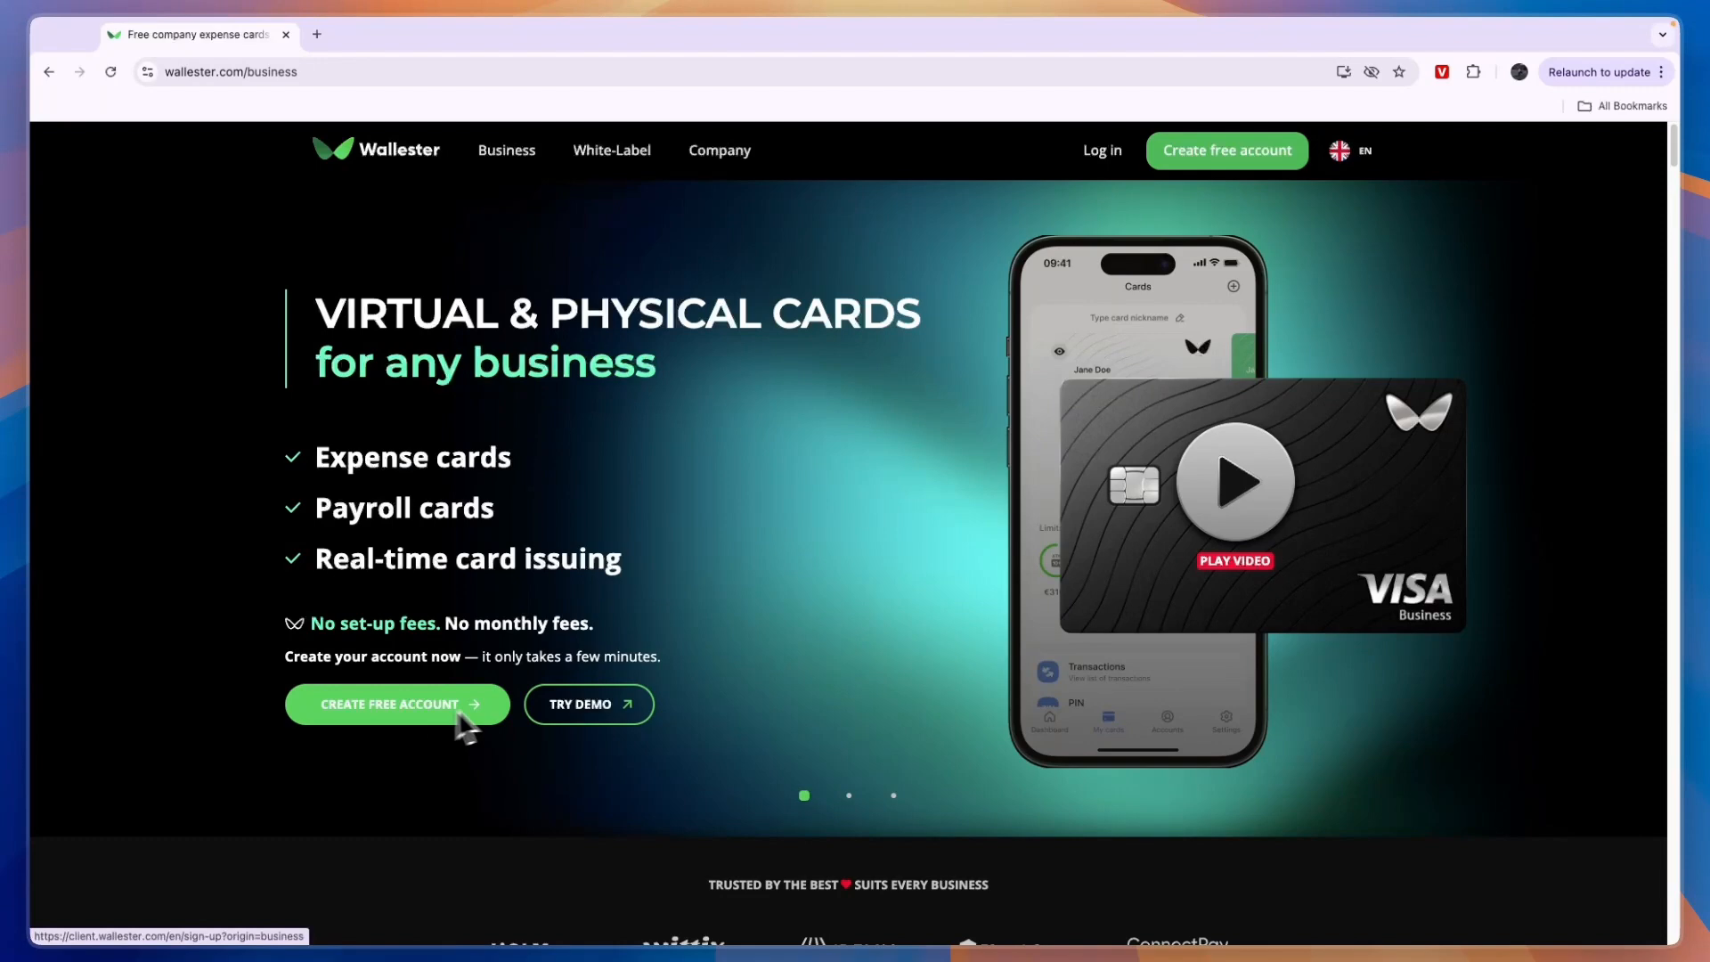
{"action": "mouse_move", "coordinate": [391, 716]}
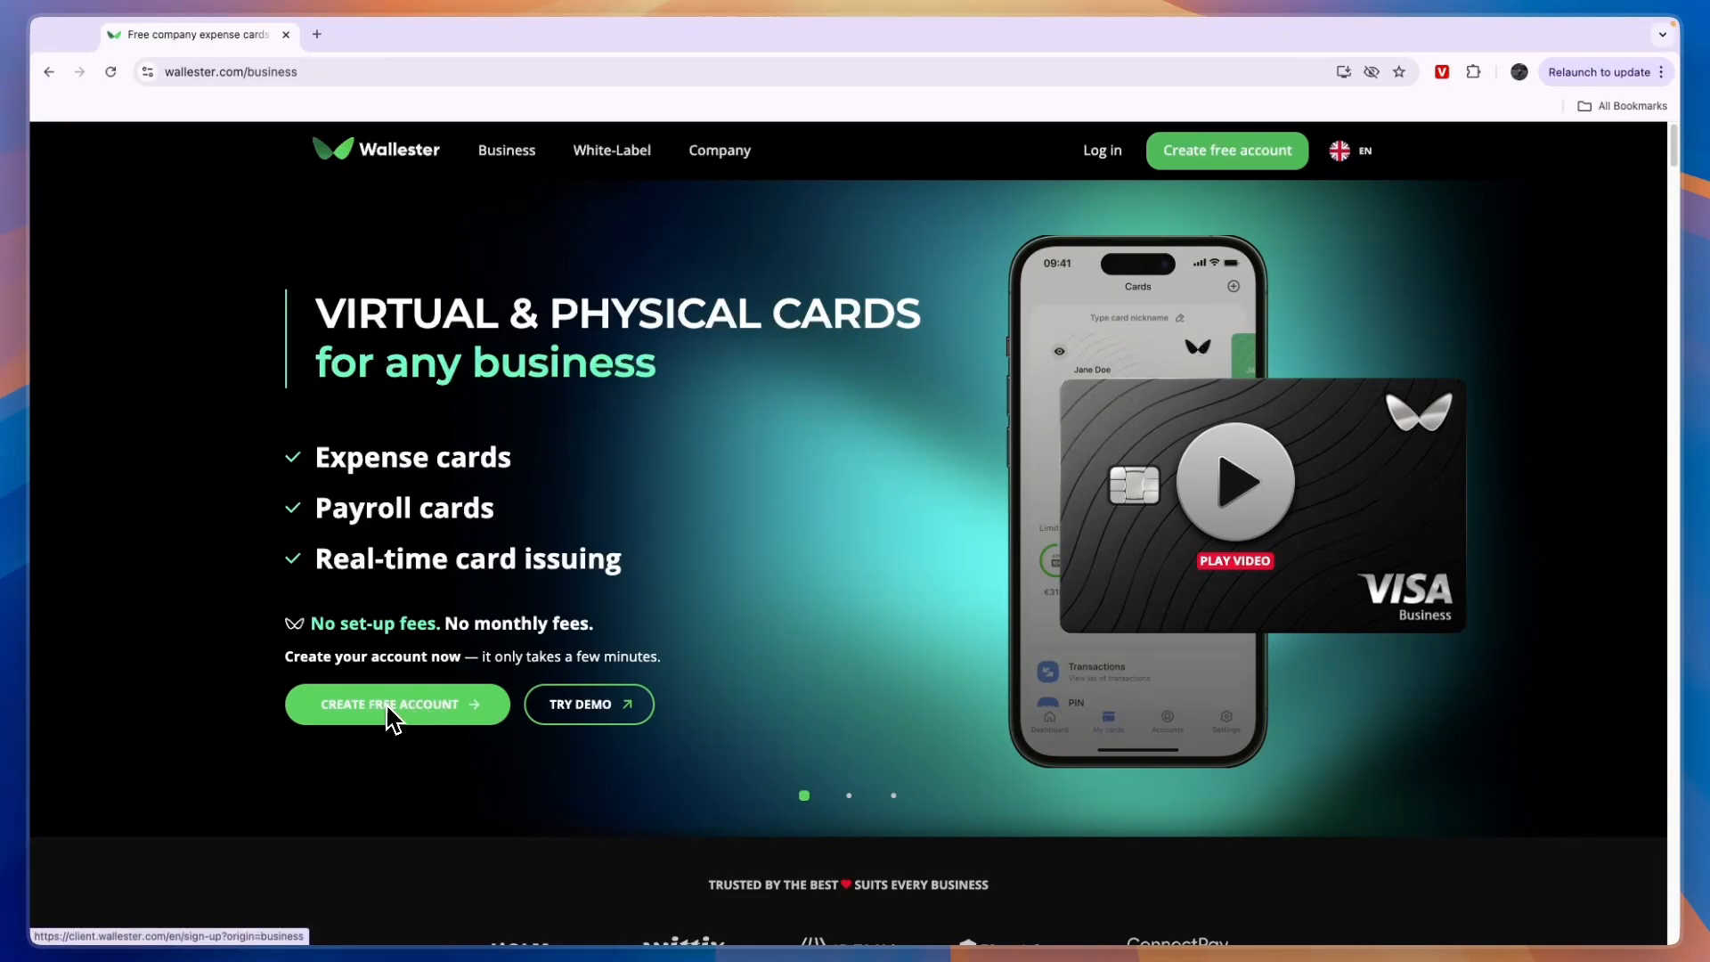
{"action": "left_click", "coordinate": [397, 705]}
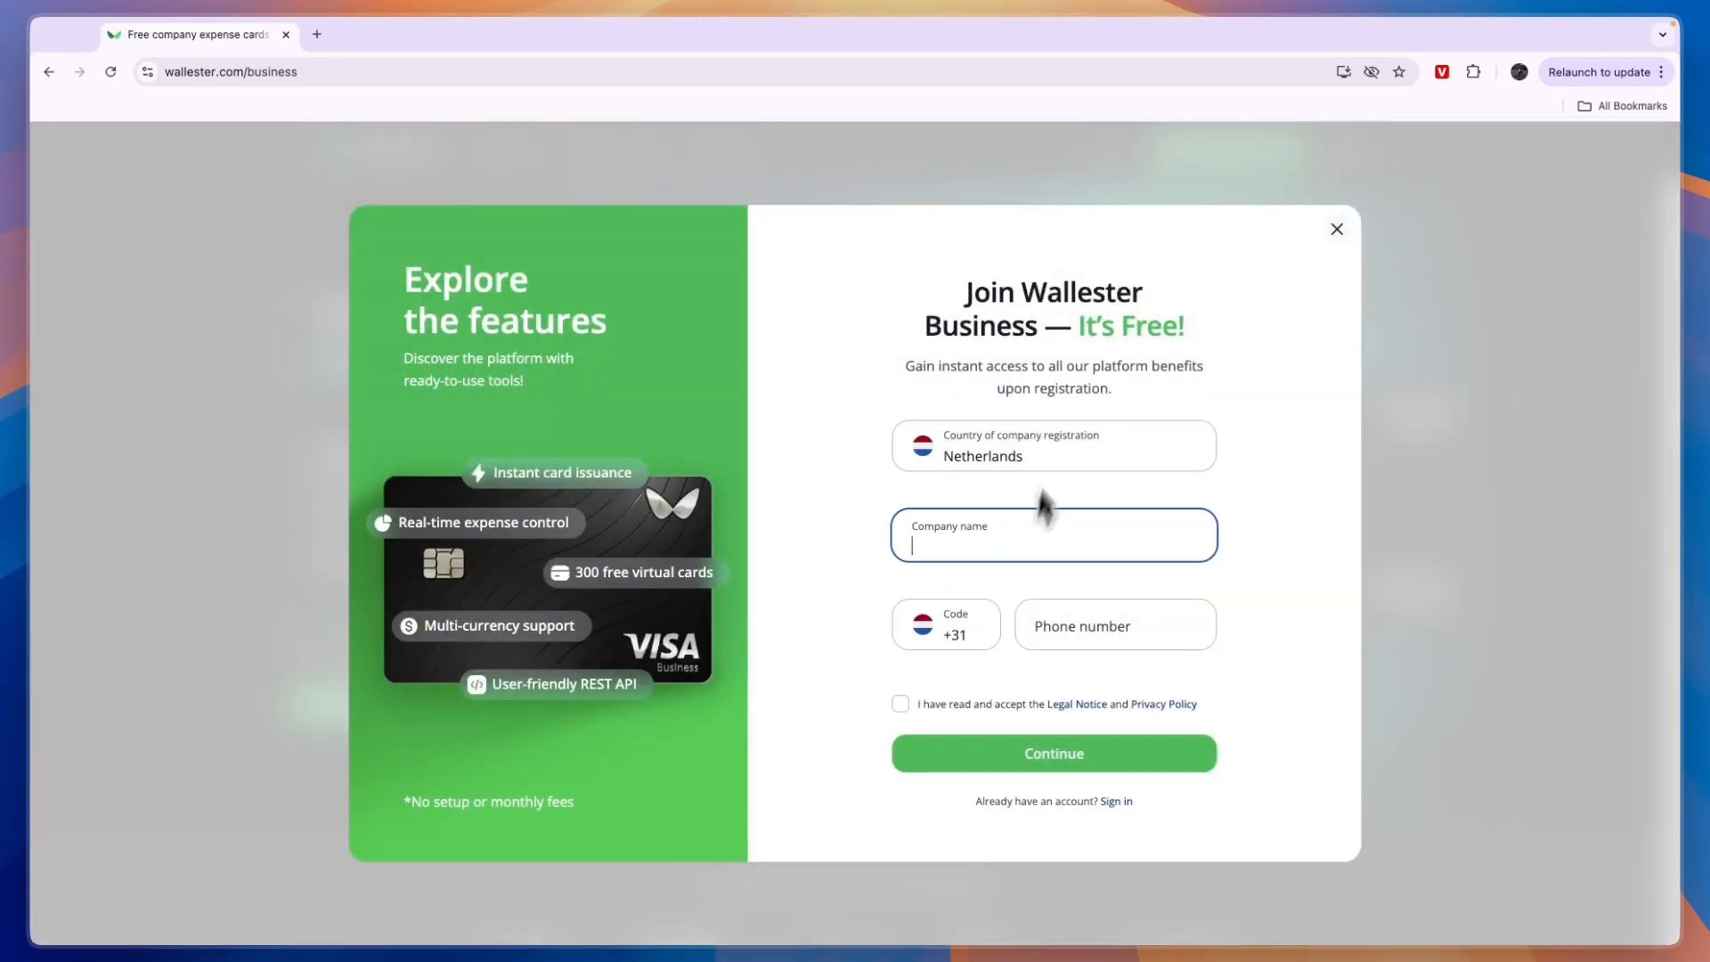
{"action": "mouse_move", "coordinate": [1009, 483]}
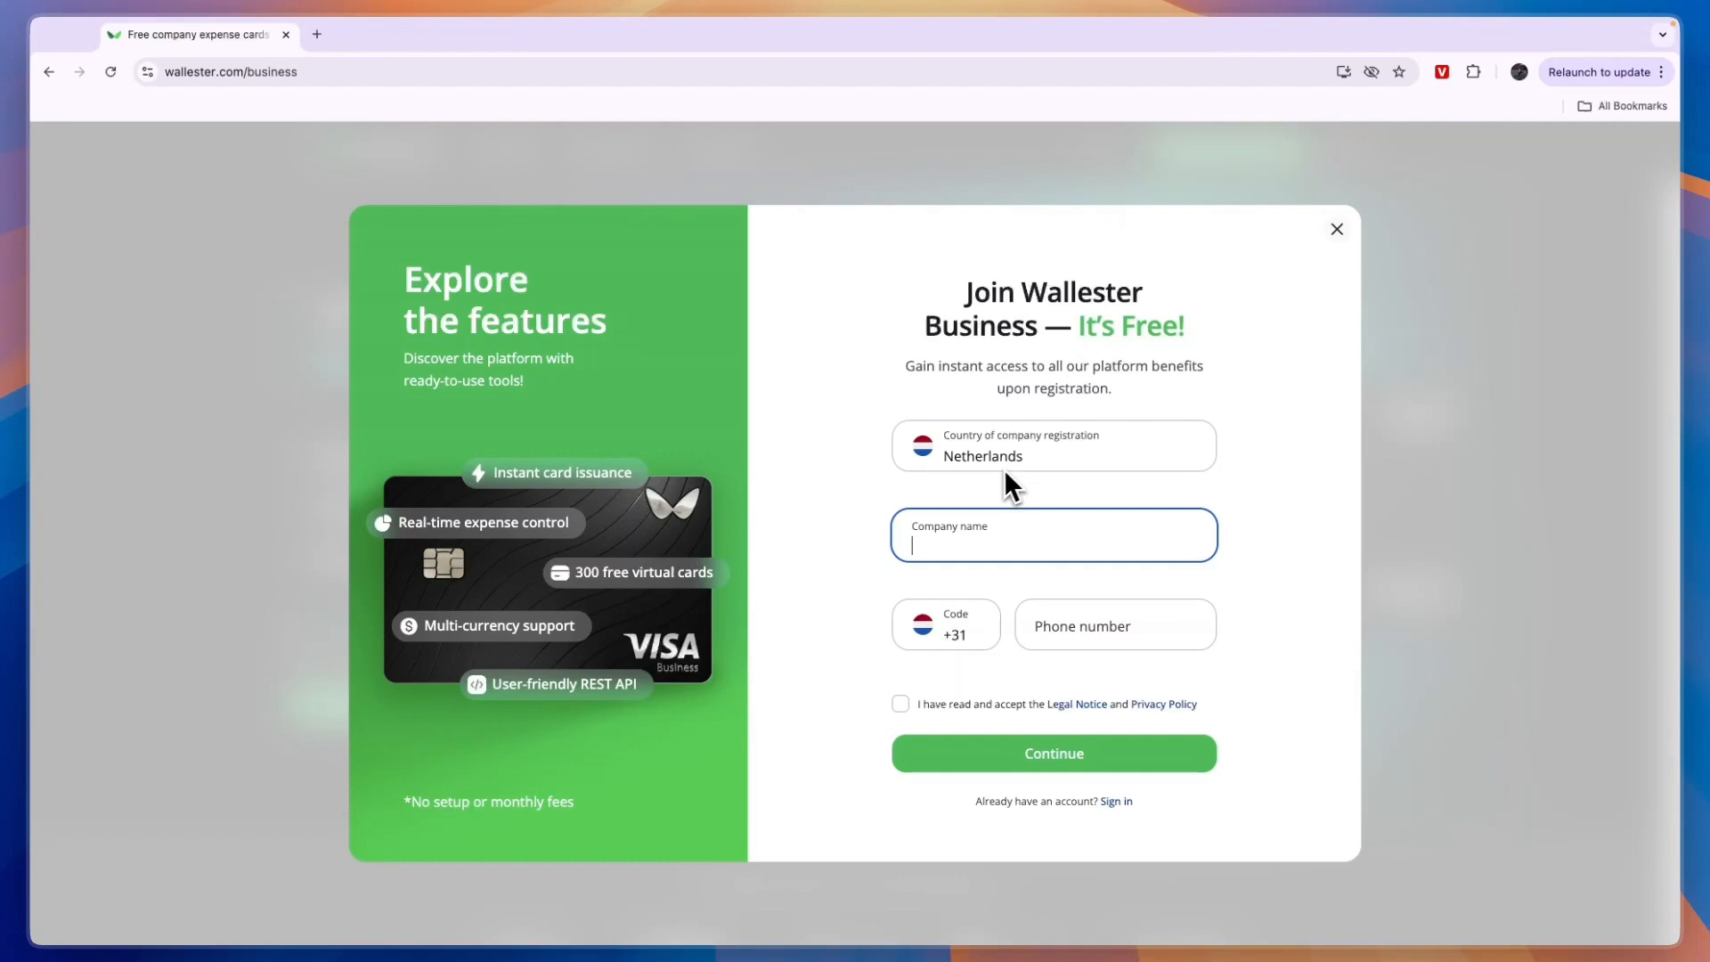
{"action": "mouse_move", "coordinate": [1008, 535]}
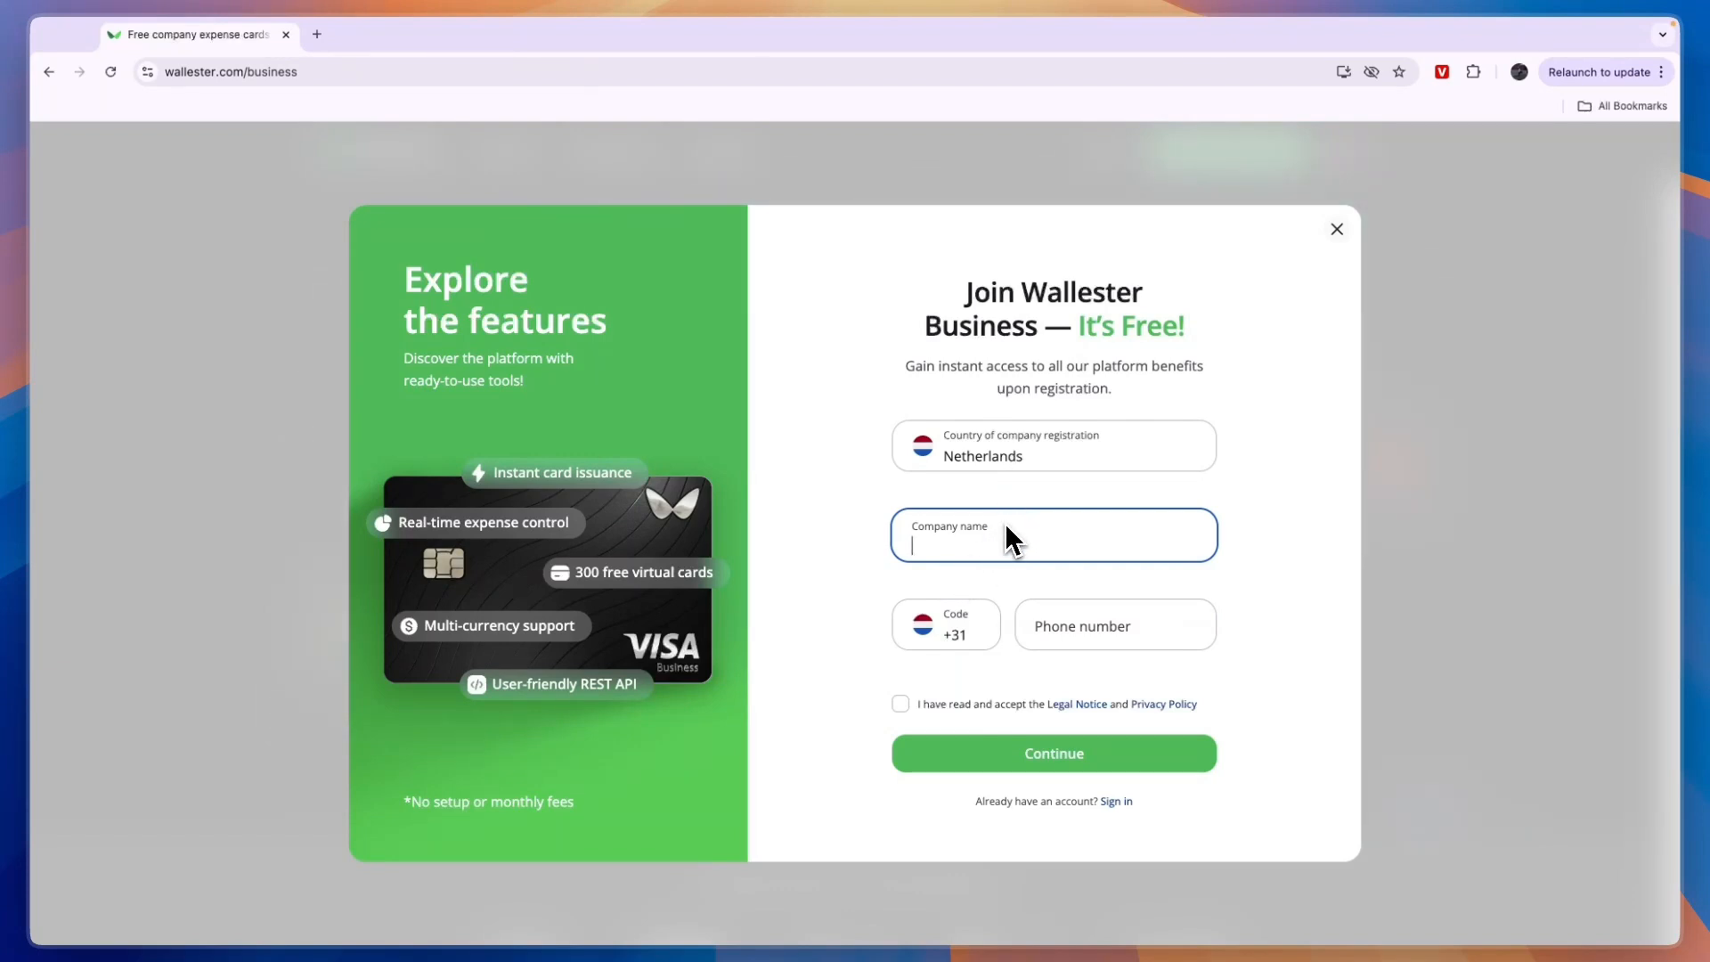
{"action": "type", "text": "gs-marketing"}
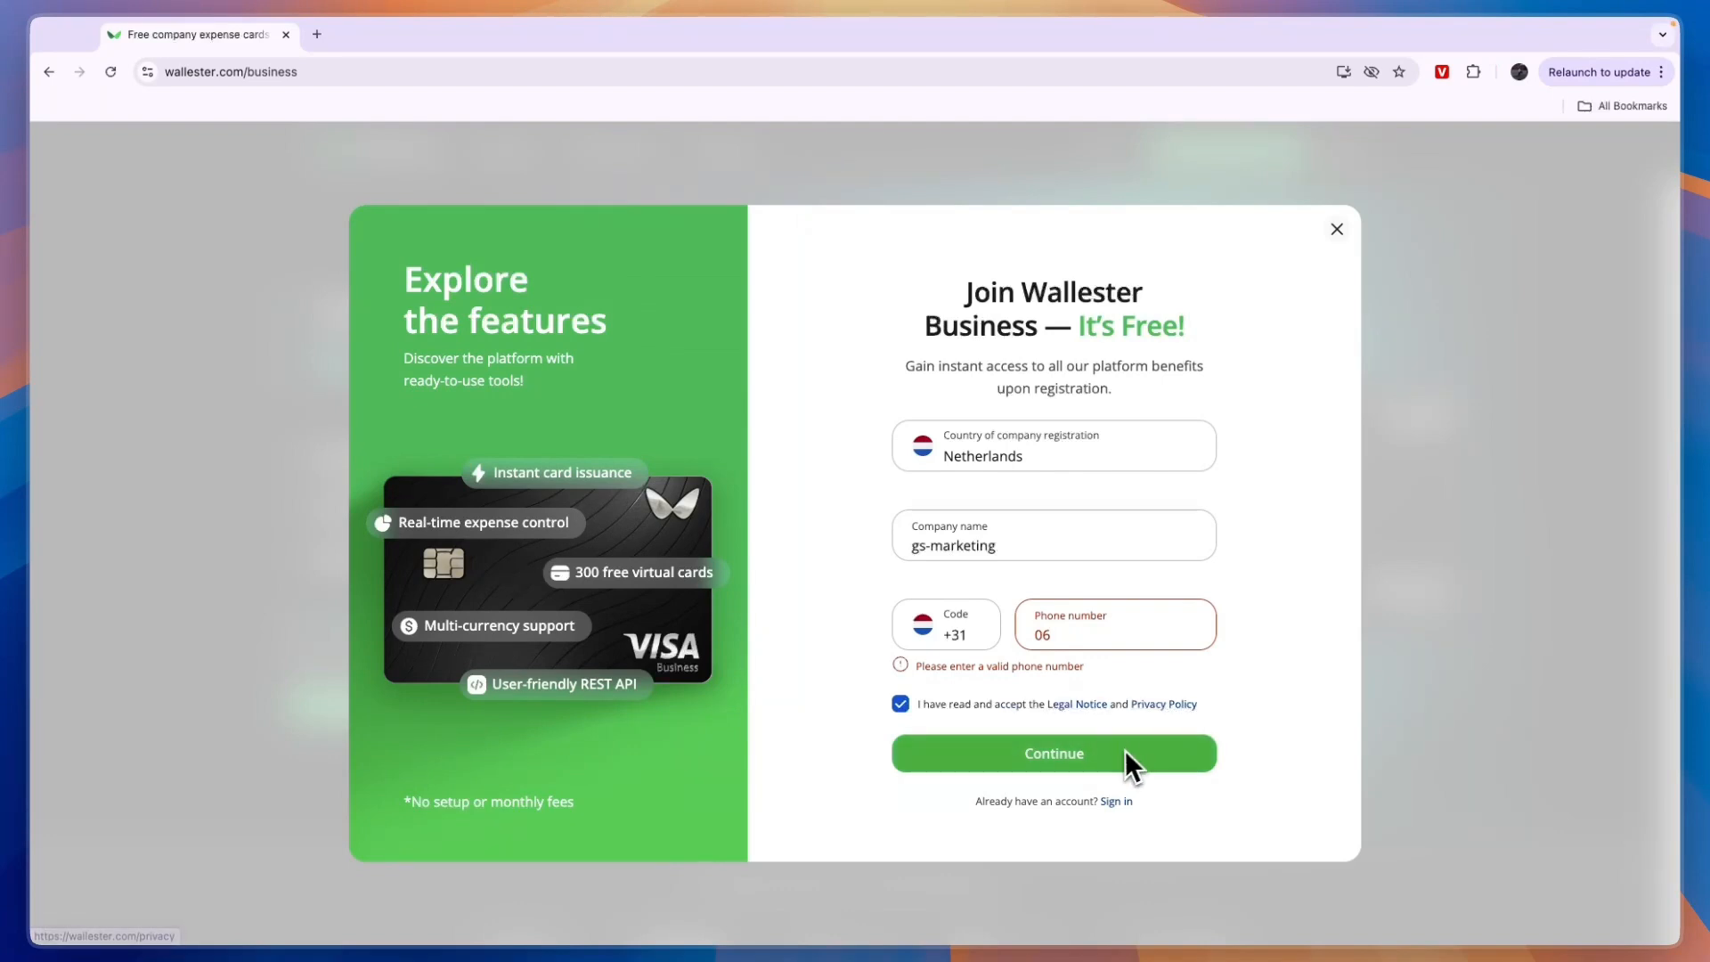
{"action": "left_click", "coordinate": [1055, 753]}
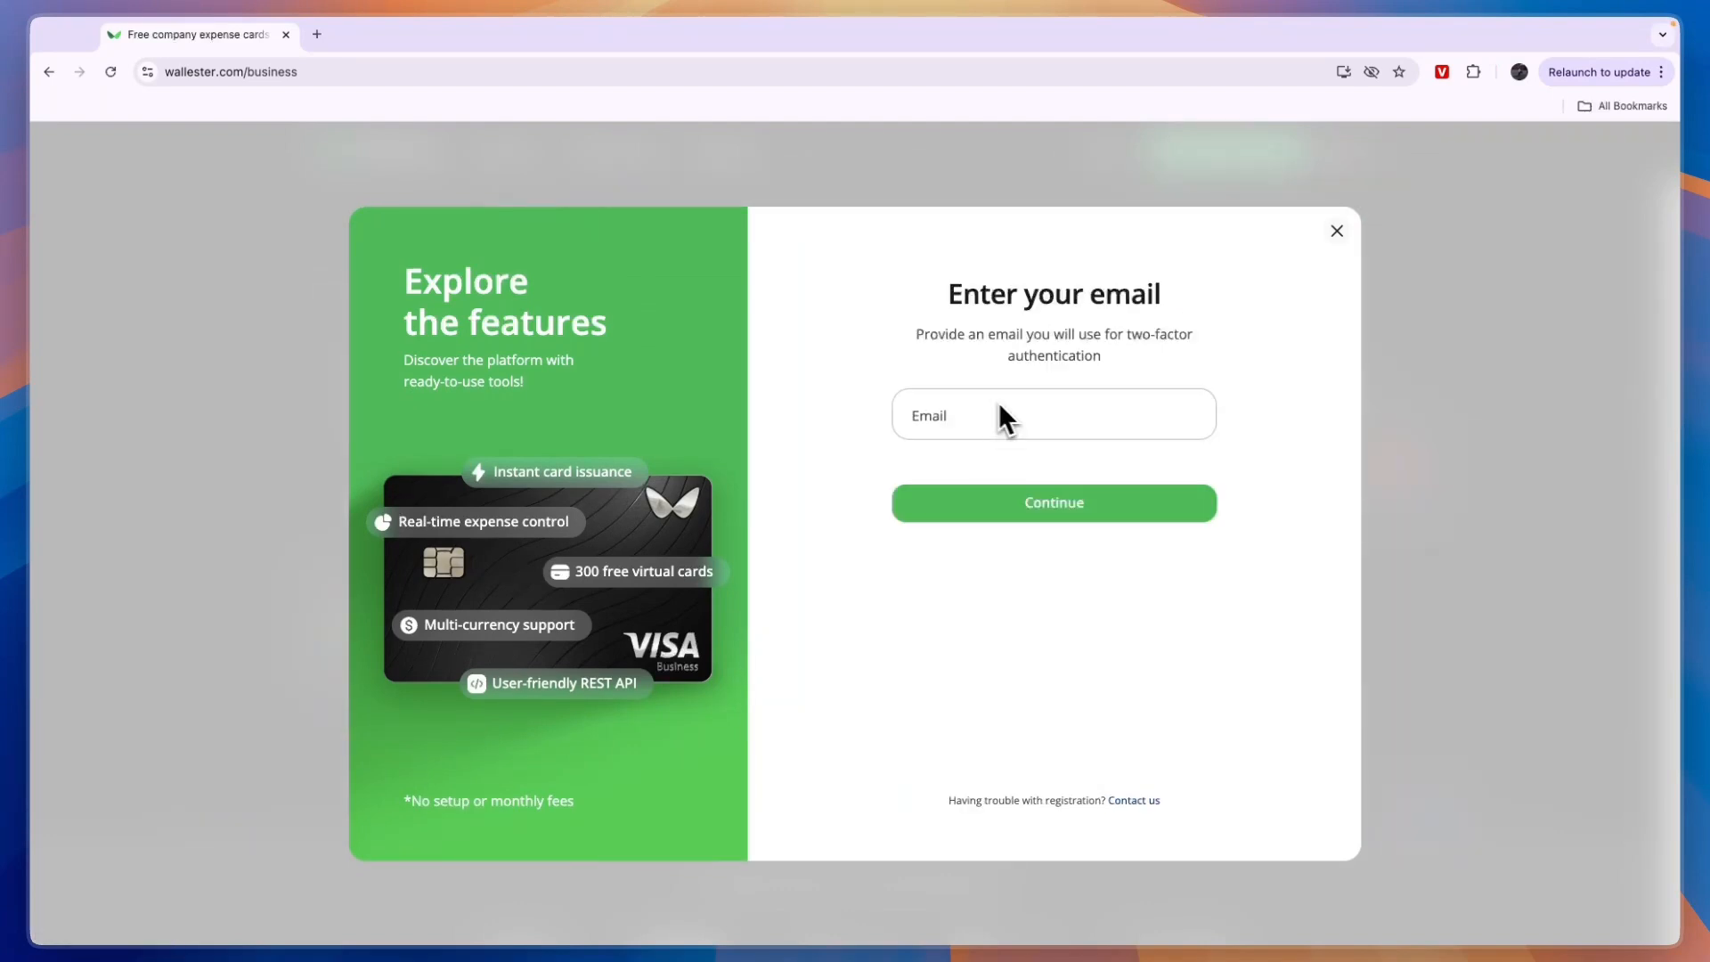
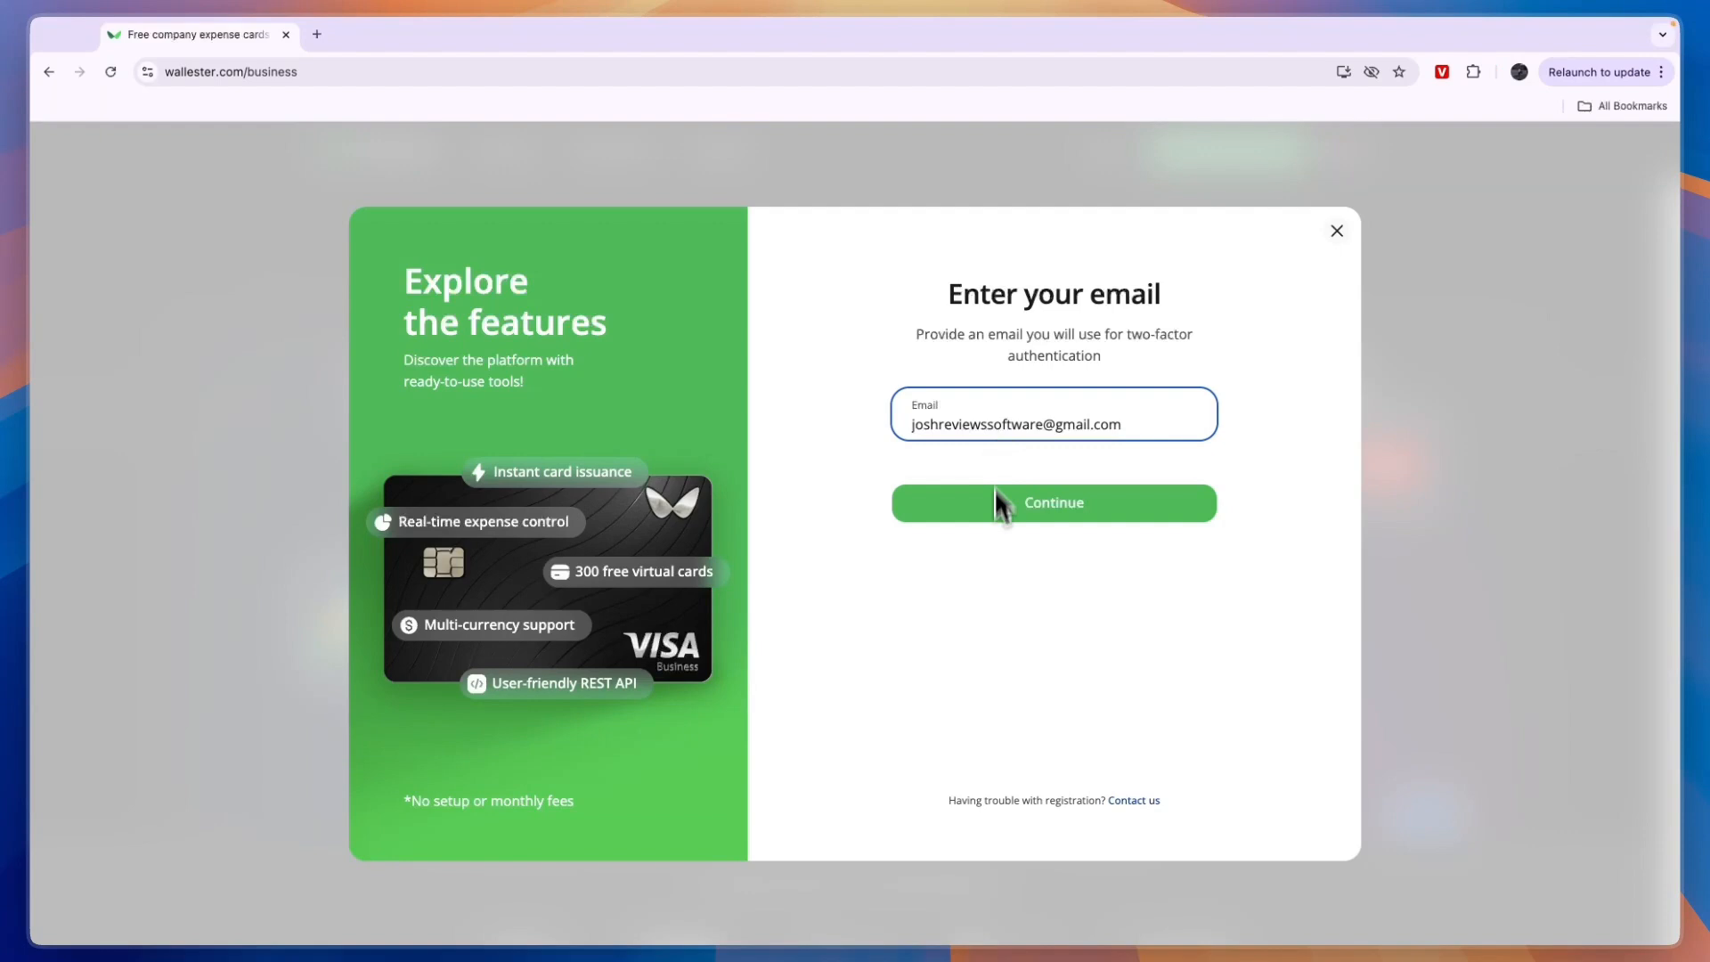
{"action": "left_click", "coordinate": [1054, 503]}
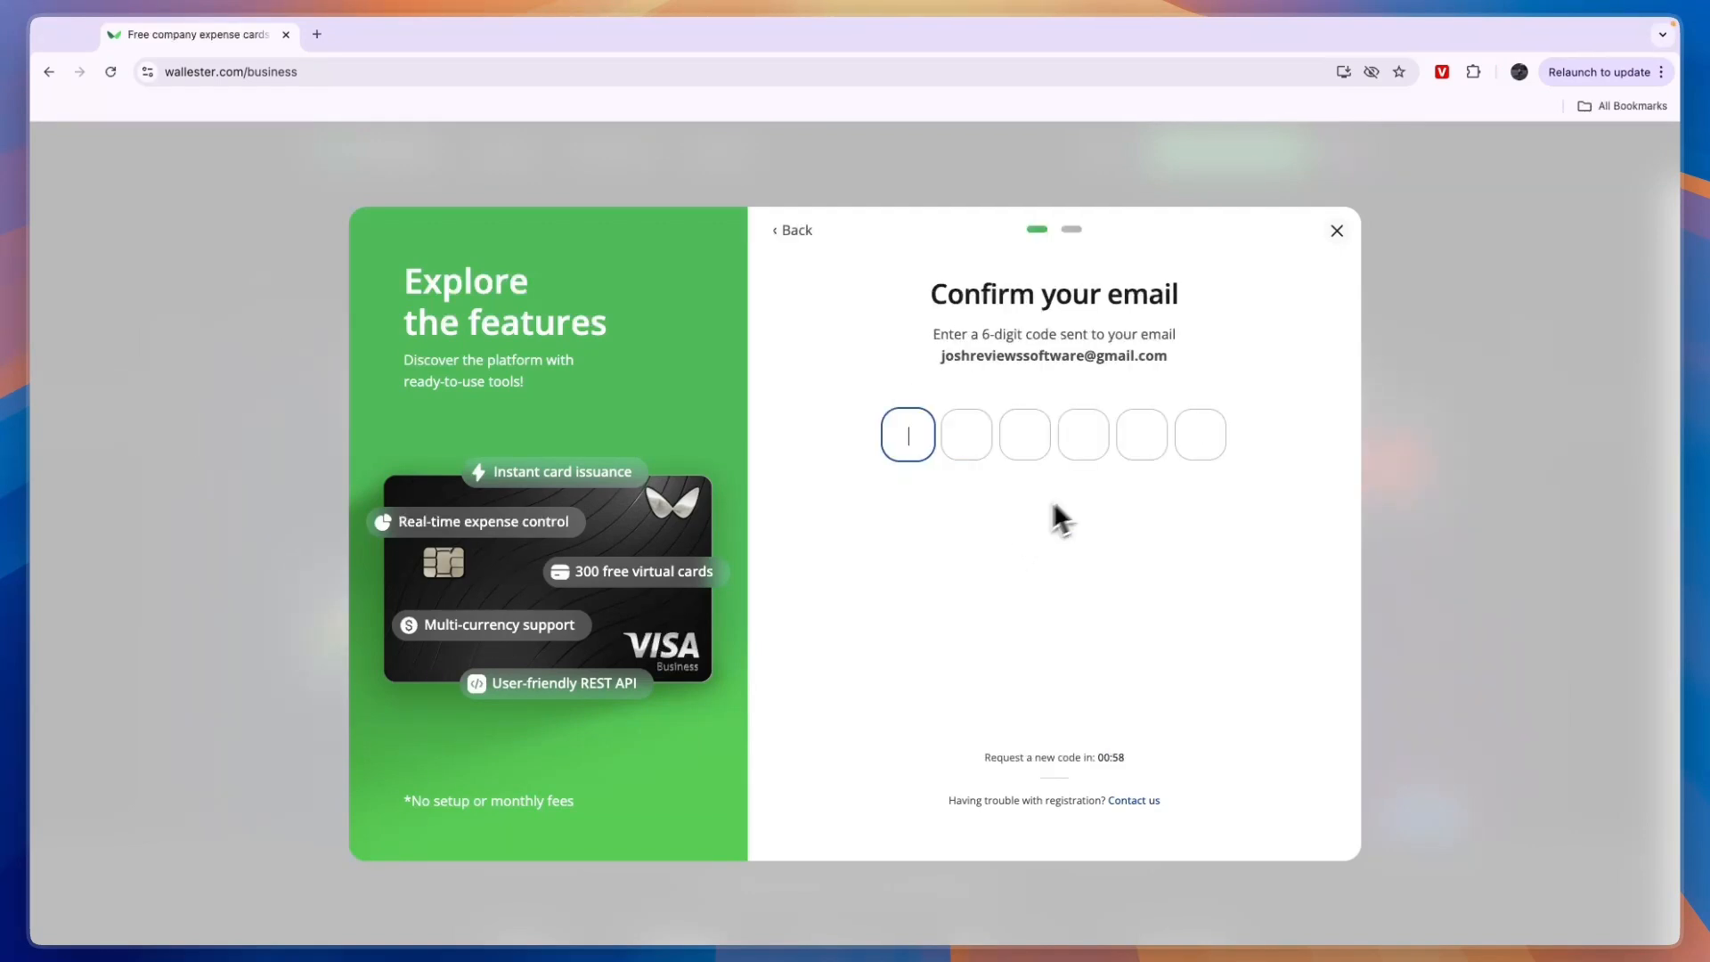
{"action": "mouse_move", "coordinate": [953, 464]}
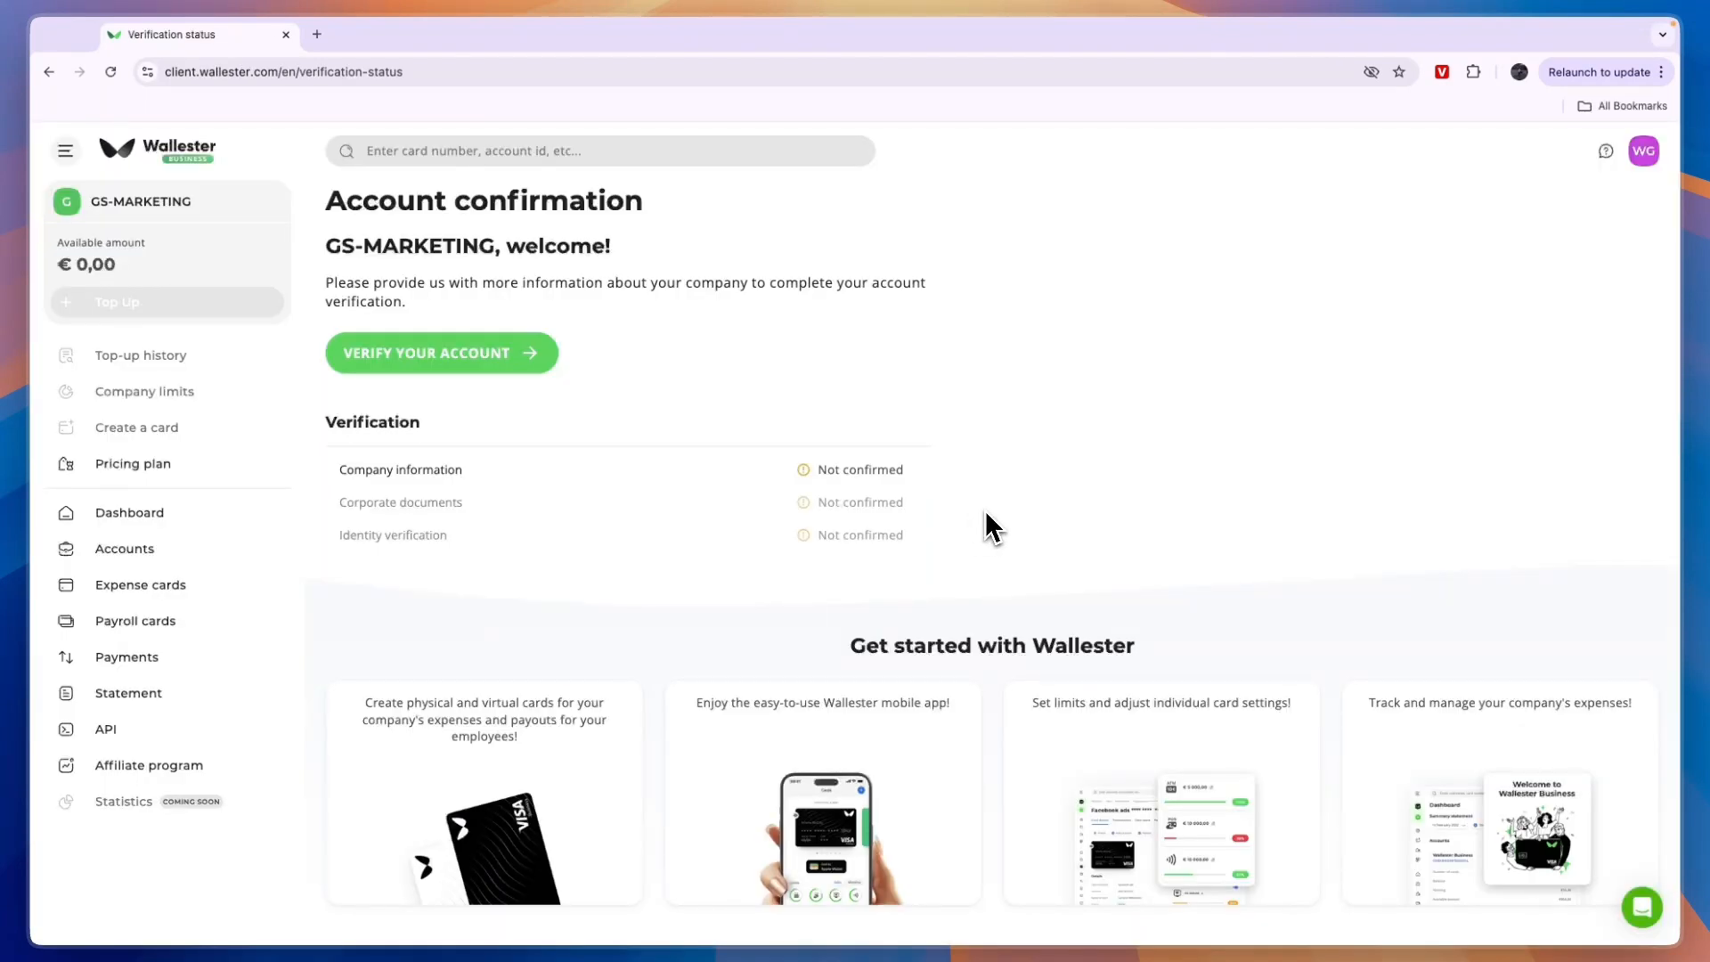
{"action": "mouse_move", "coordinate": [1046, 529]}
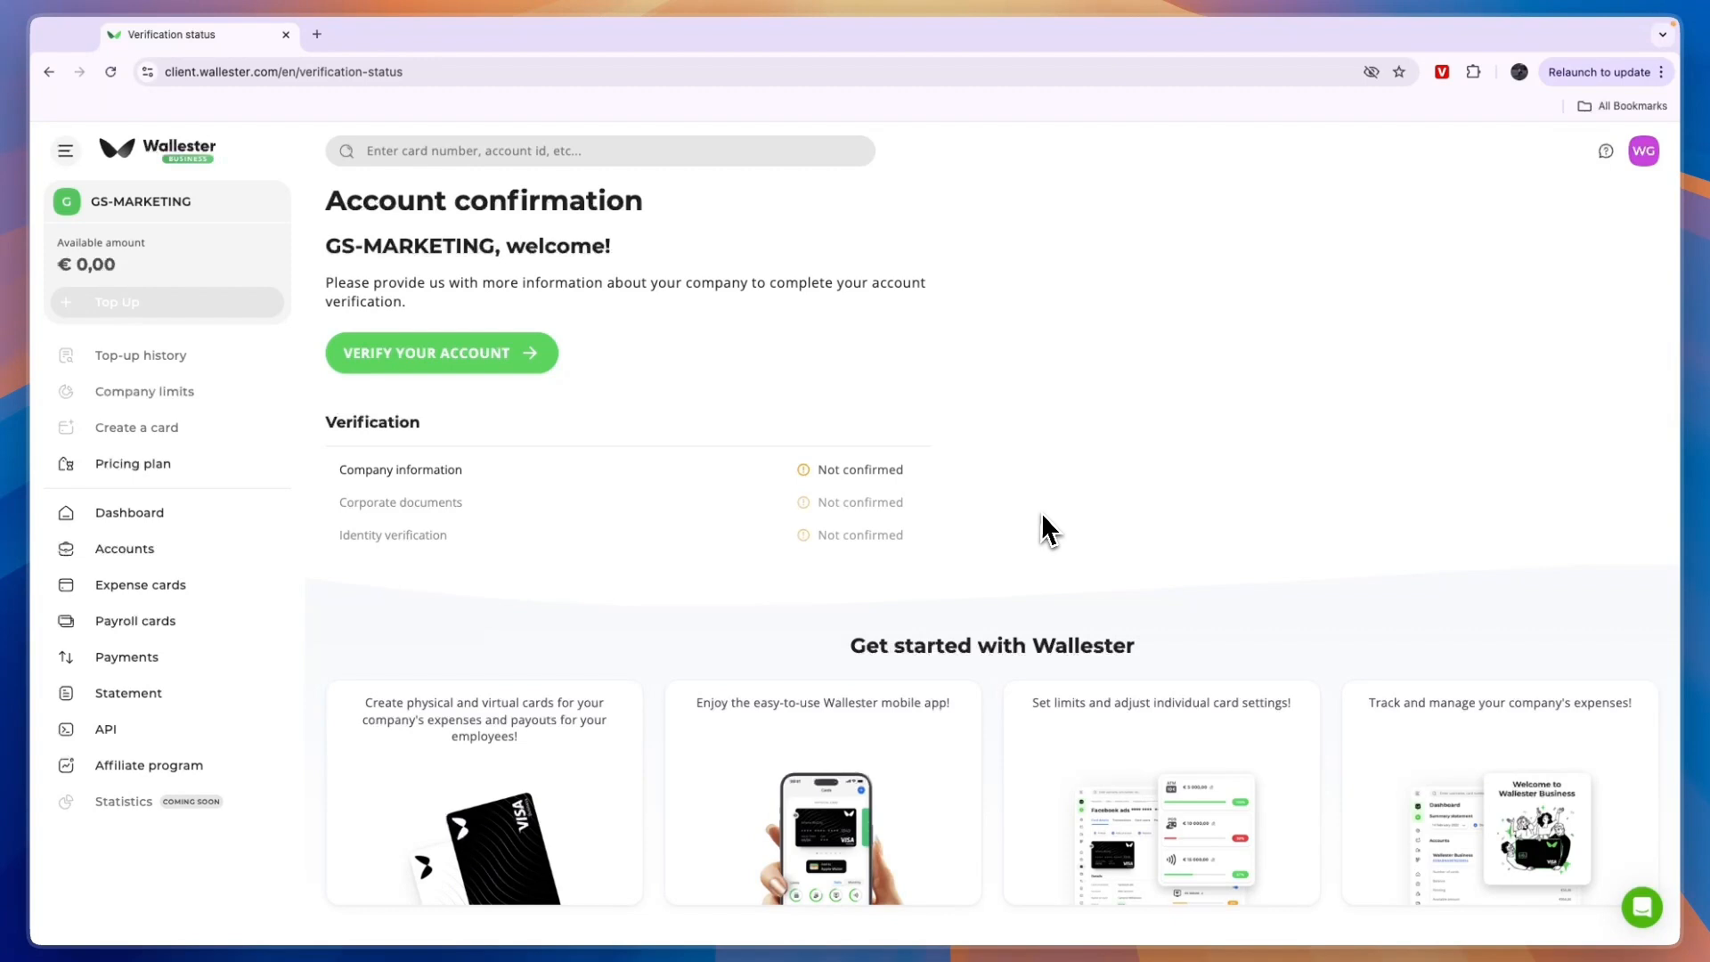
{"action": "left_click", "coordinate": [441, 353]}
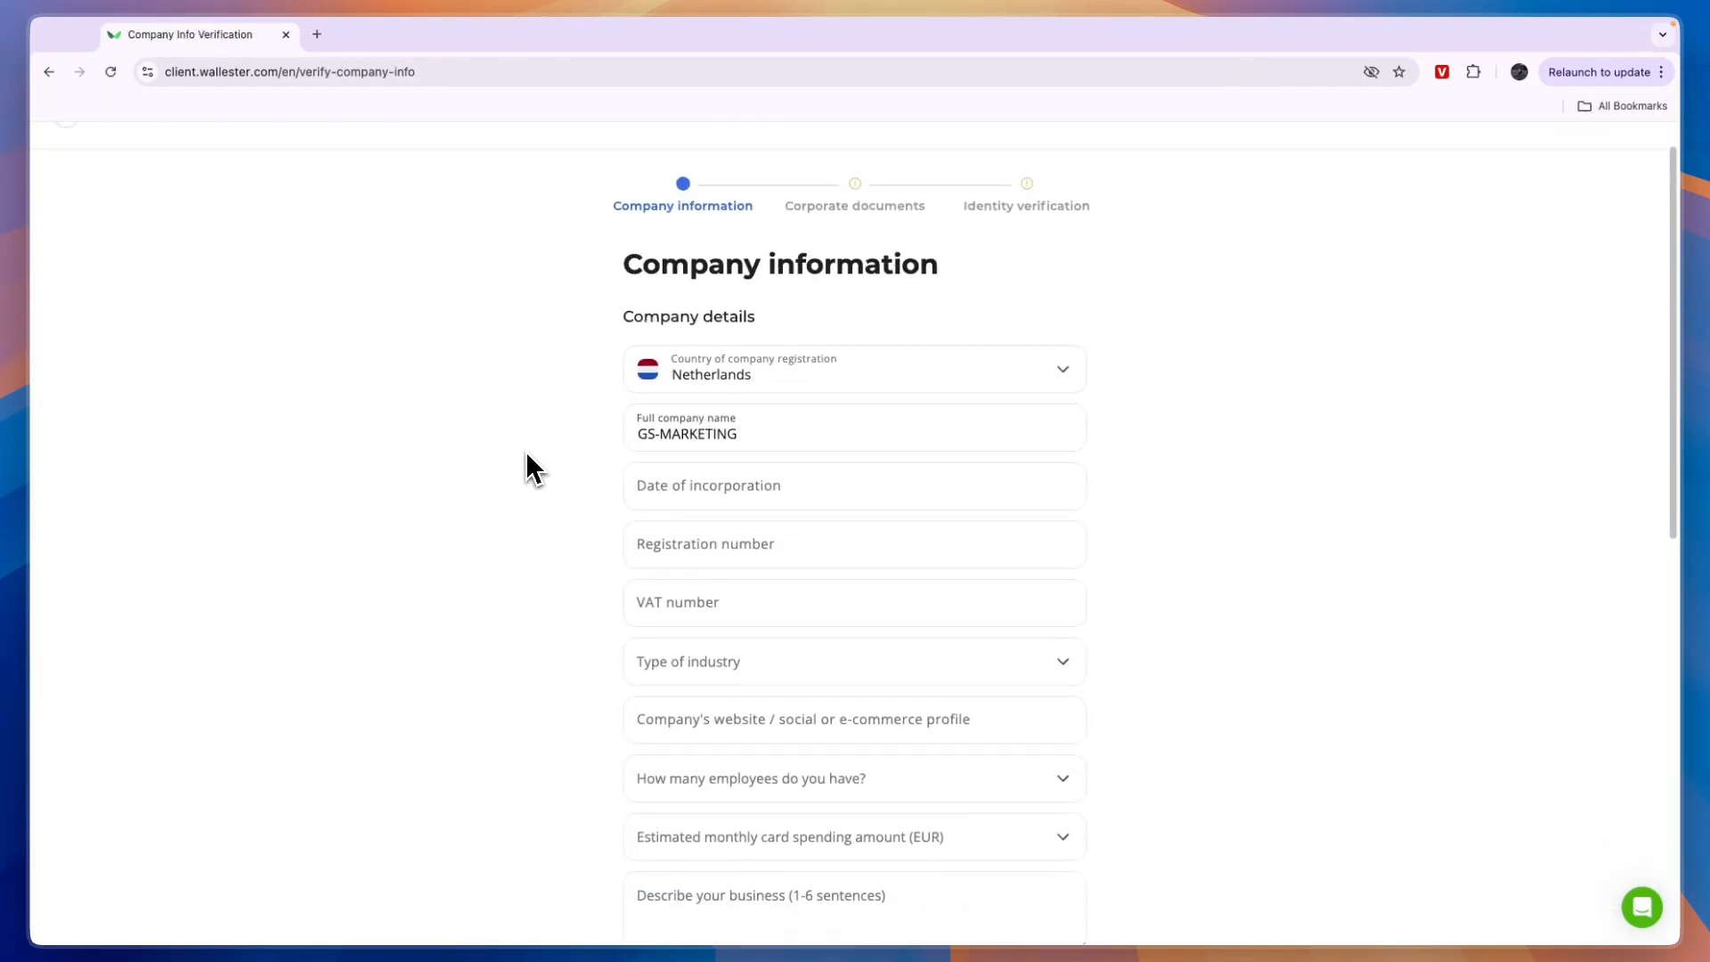
- Review the company information form, then exit it unfilled back to the verification status page
{"action": "scroll", "scroll_direction": "down", "scroll_amount": 3}
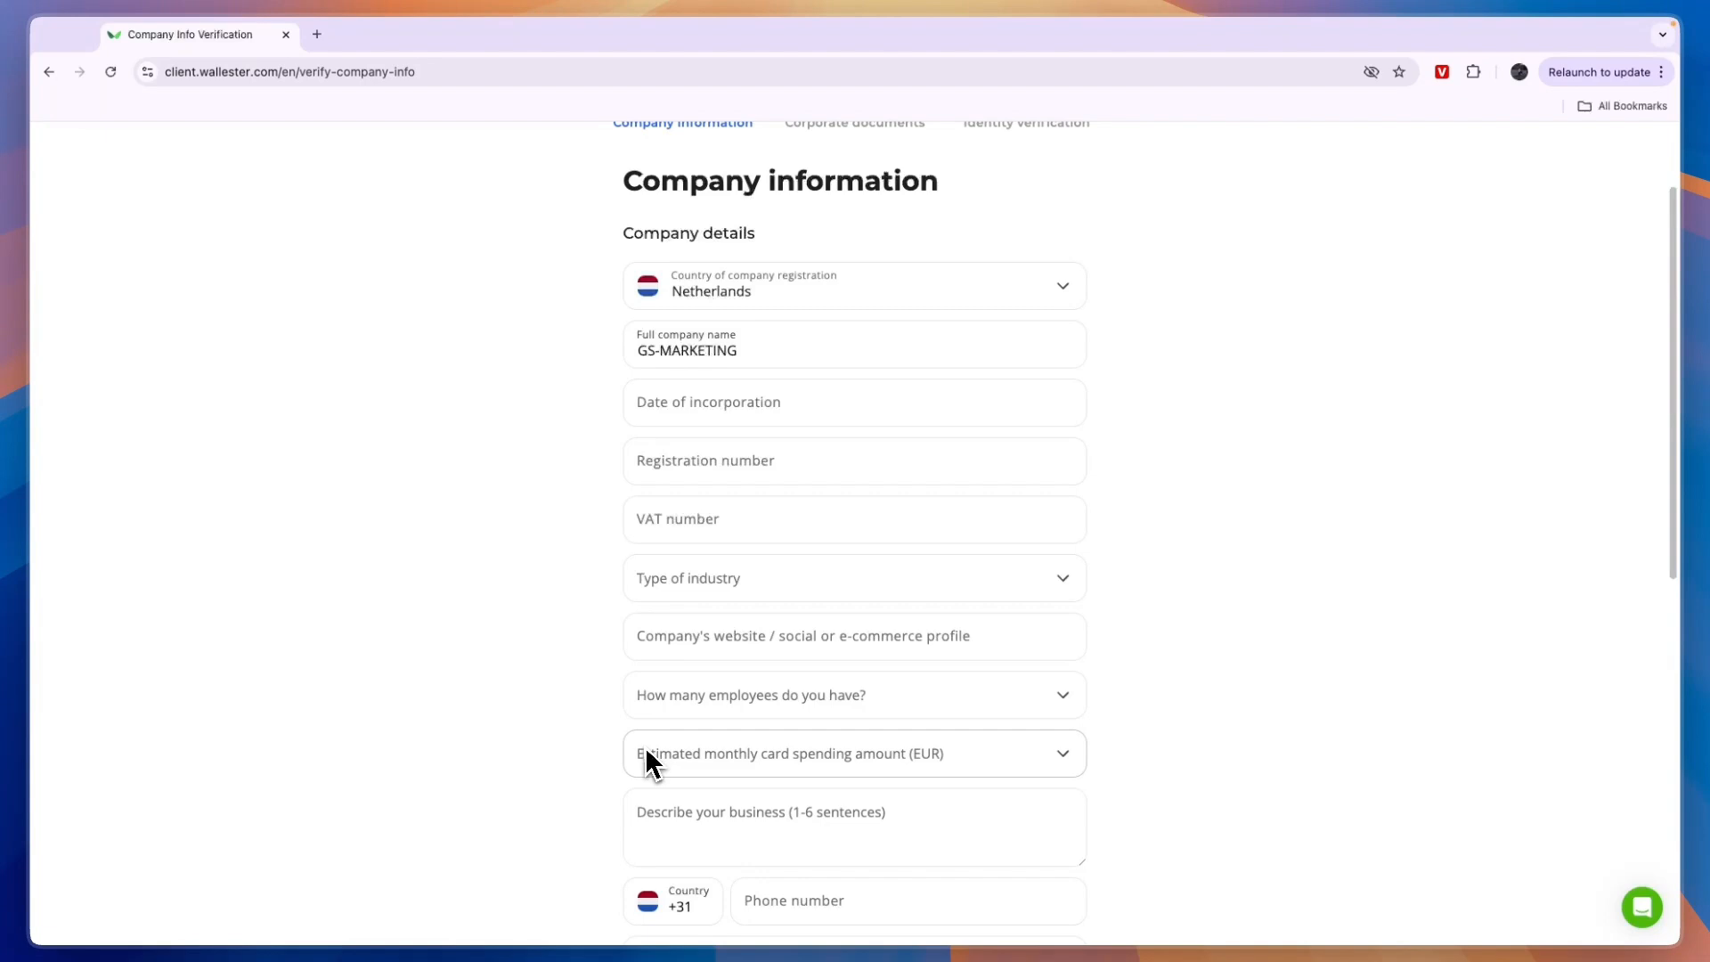
{"action": "mouse_move", "coordinate": [723, 513]}
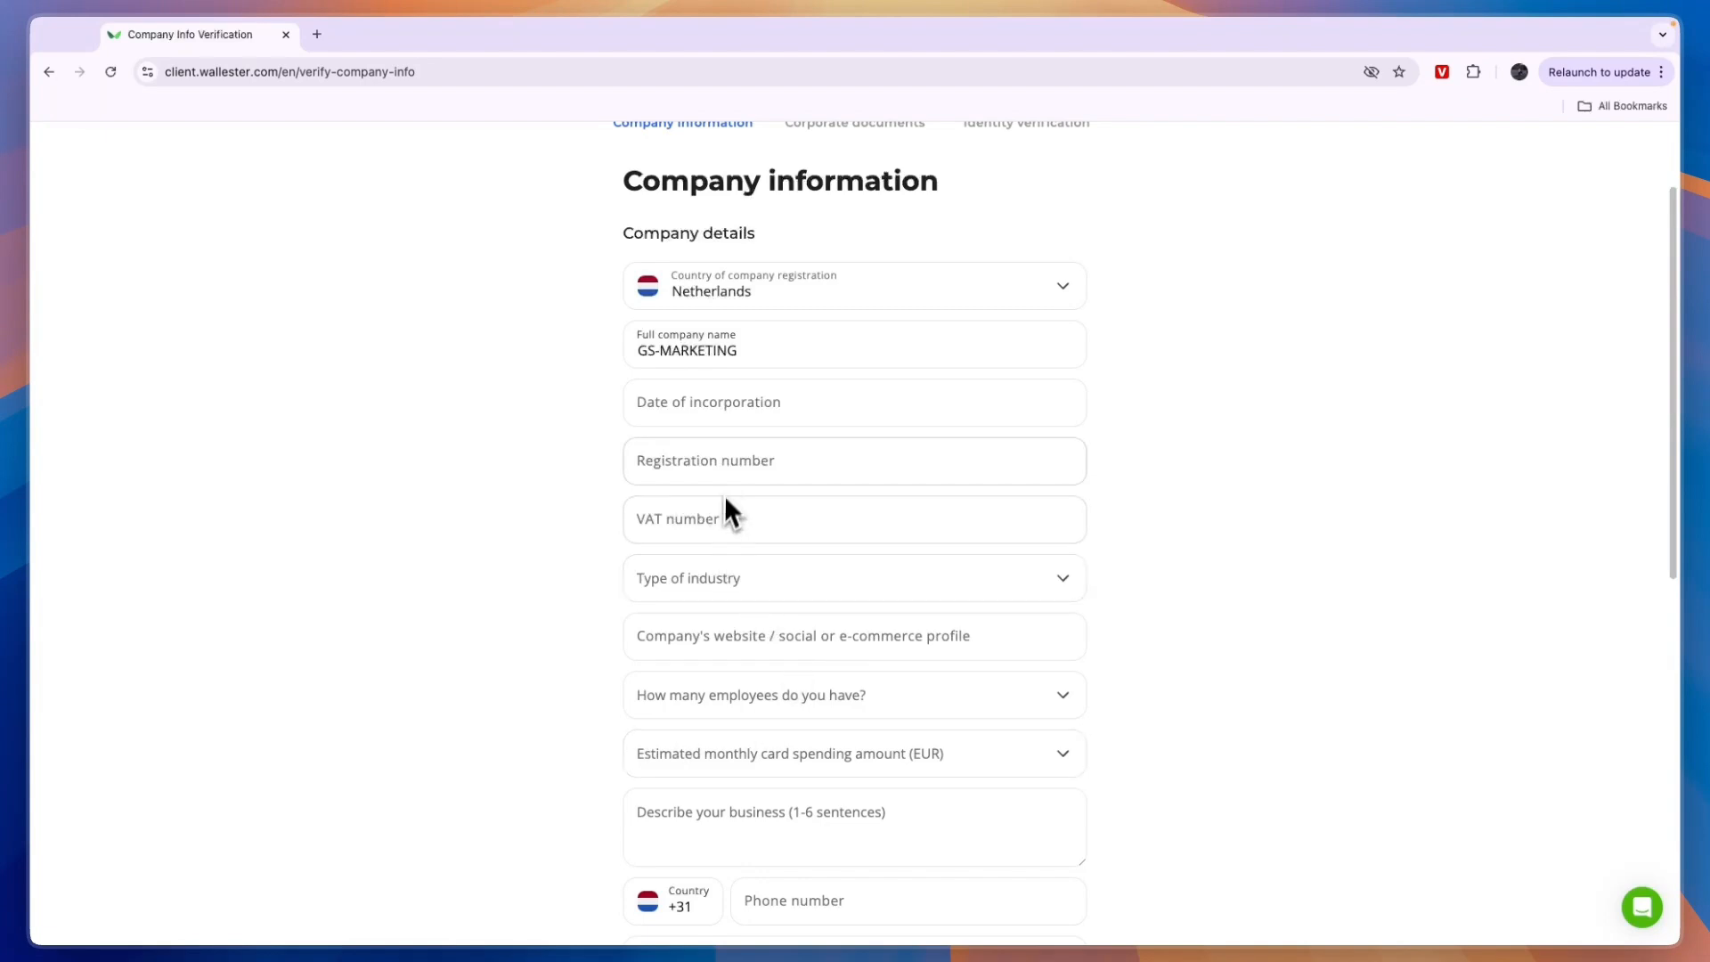
{"action": "scroll", "scroll_direction": "down", "scroll_amount": 3}
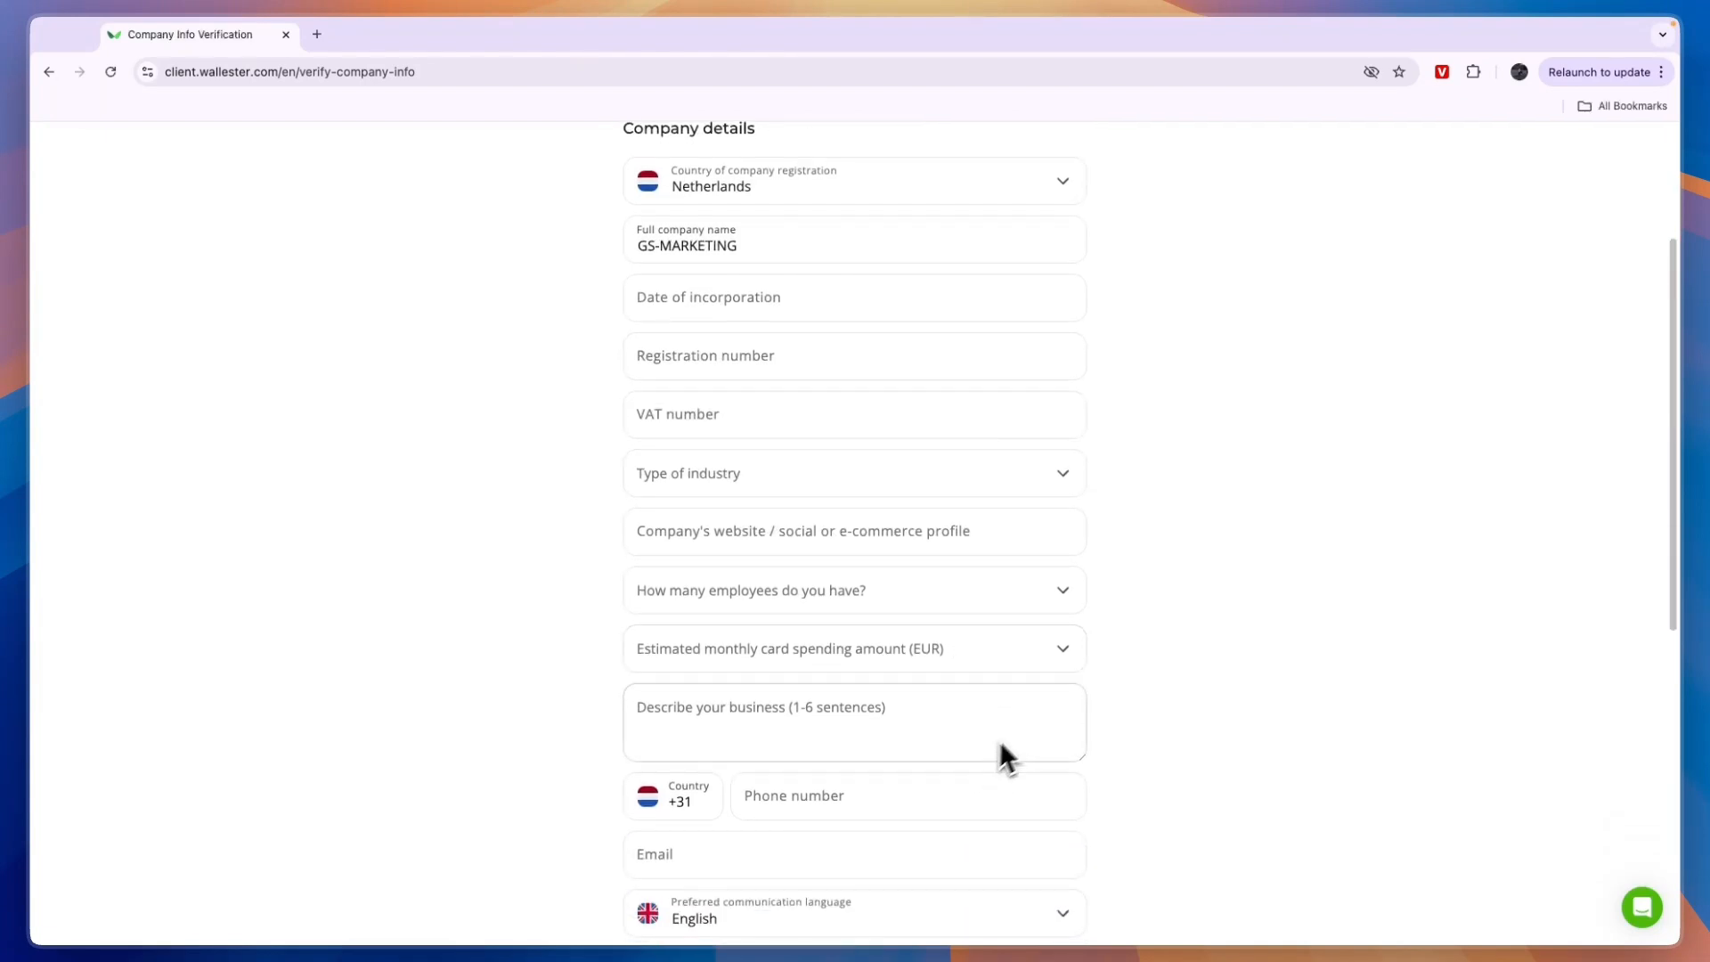
{"action": "scroll", "scroll_direction": "down", "scroll_amount": 3}
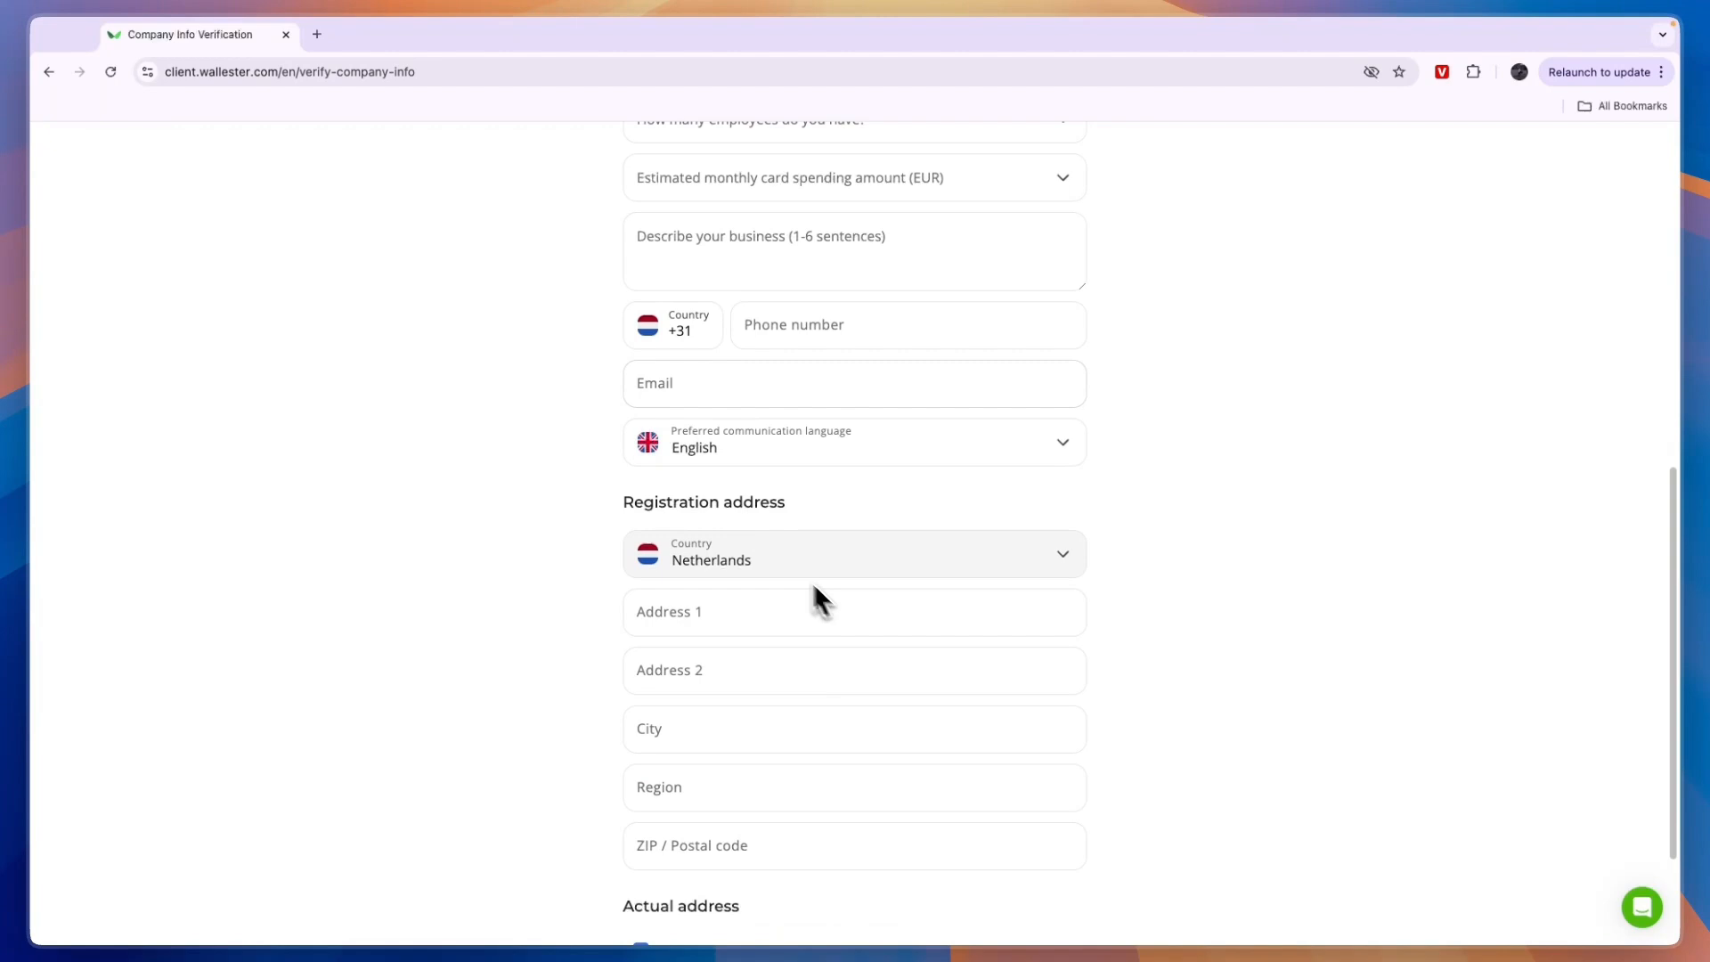
{"action": "scroll", "scroll_direction": "down", "scroll_amount": 3}
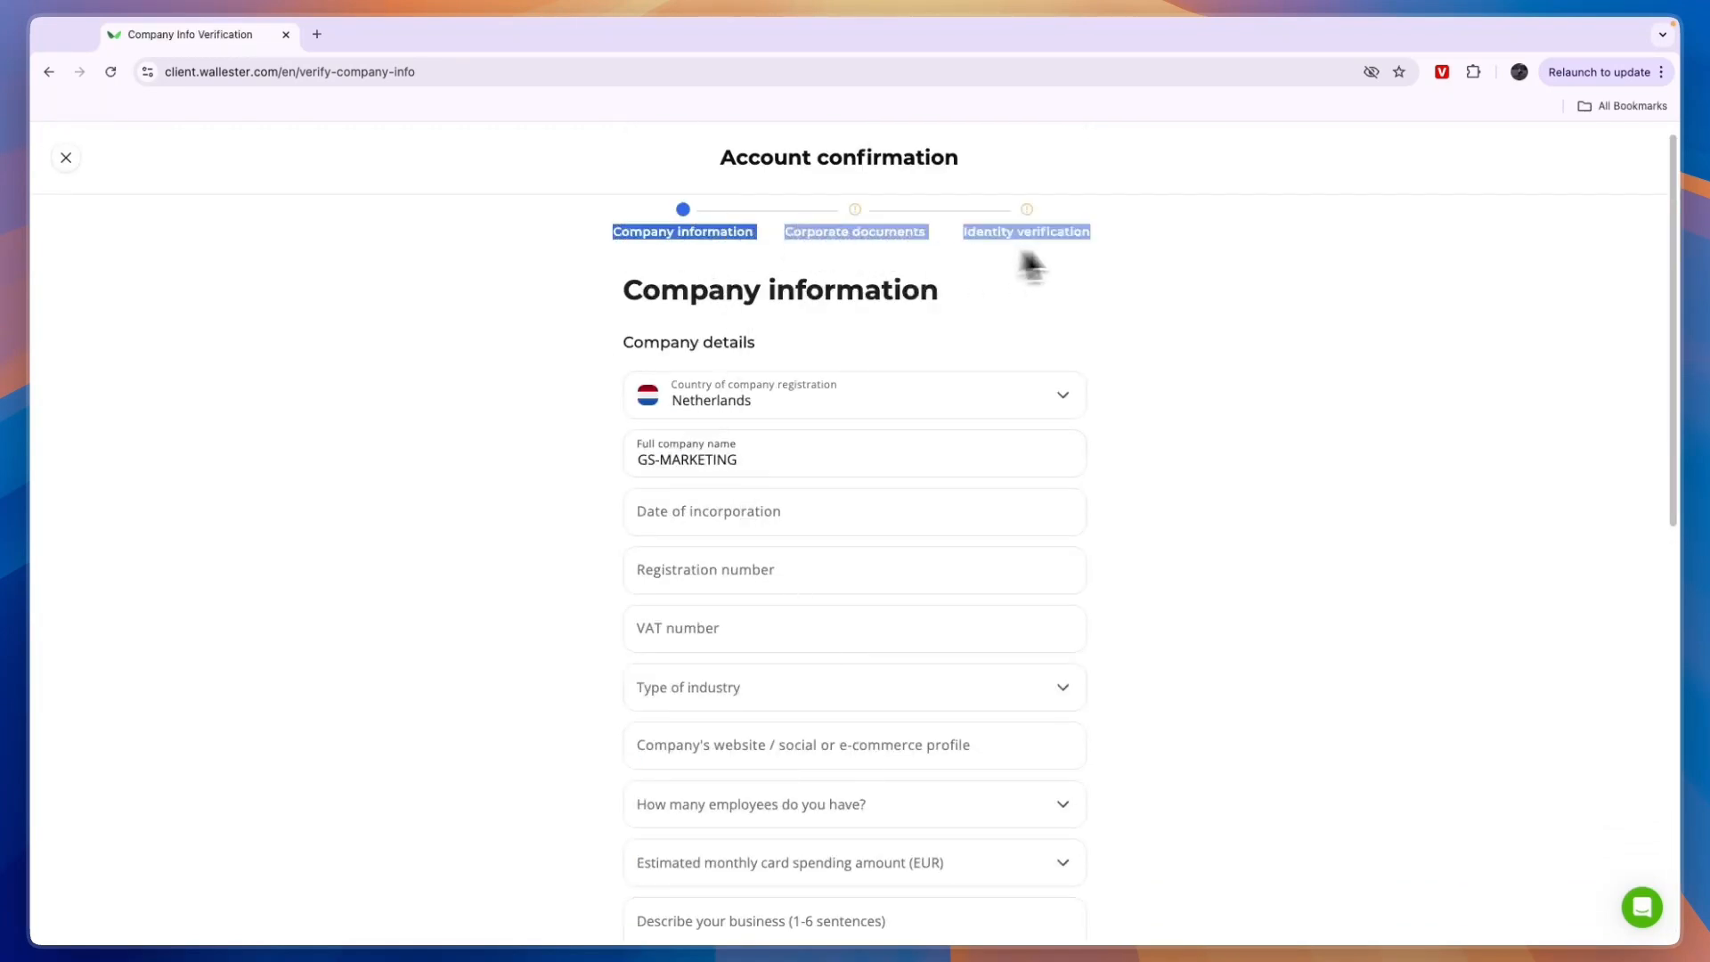
{"action": "left_click", "coordinate": [66, 157]}
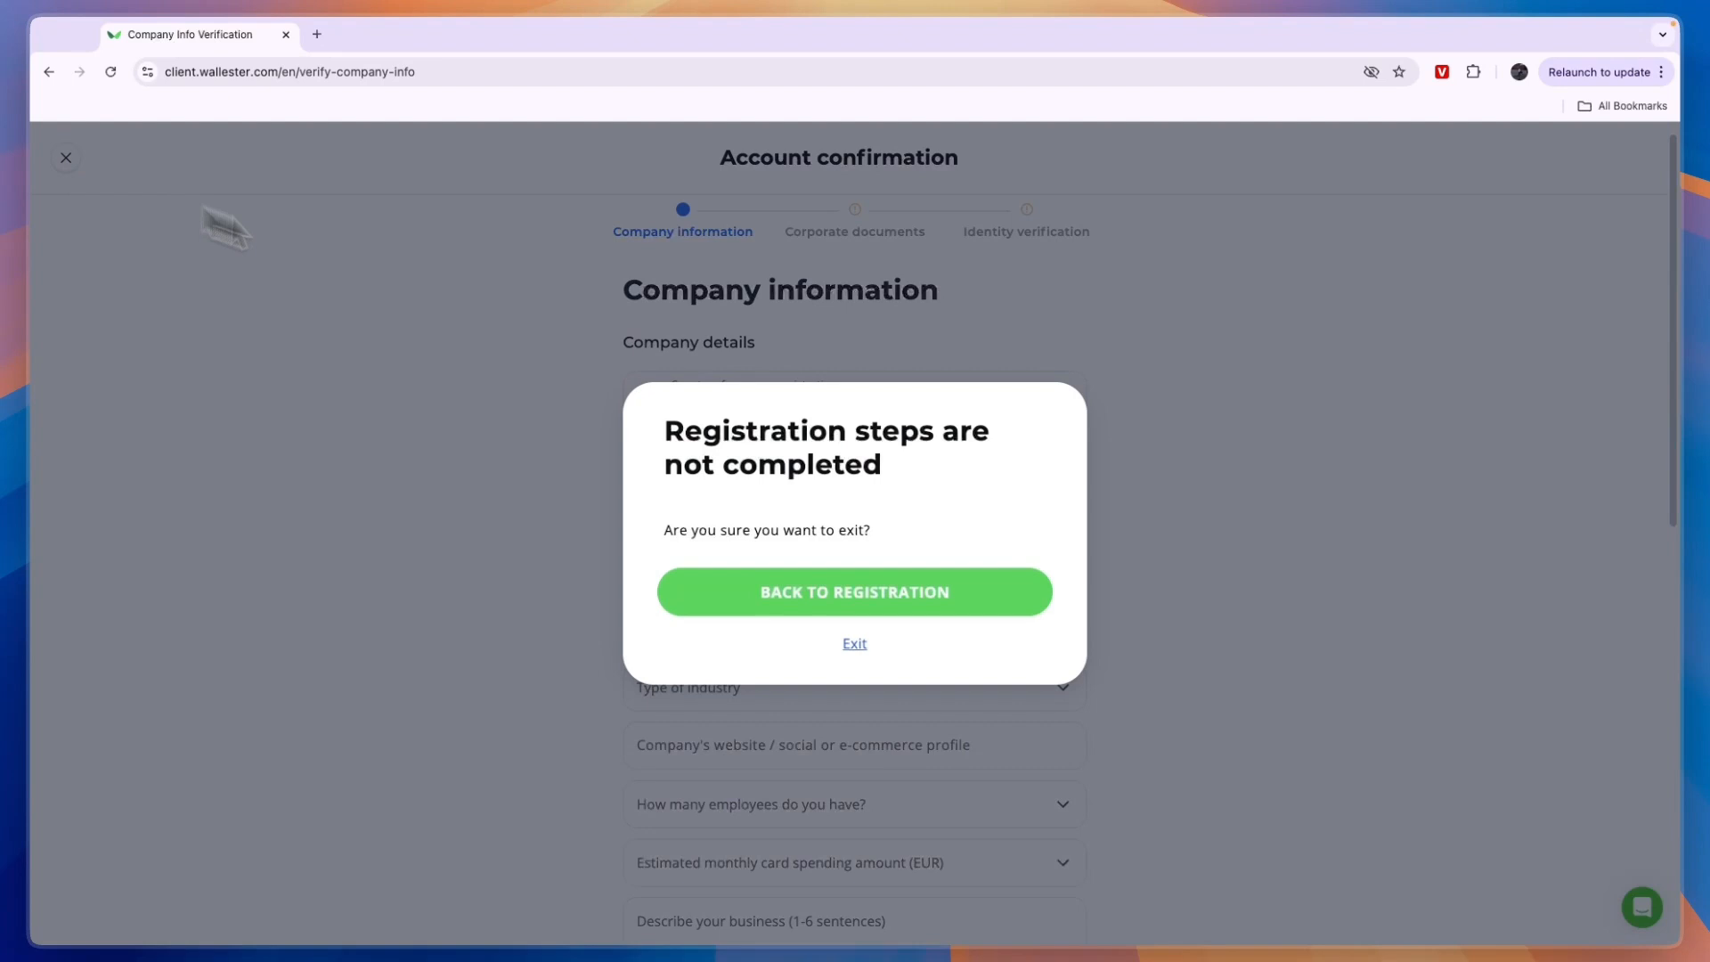
{"action": "left_click", "coordinate": [855, 591]}
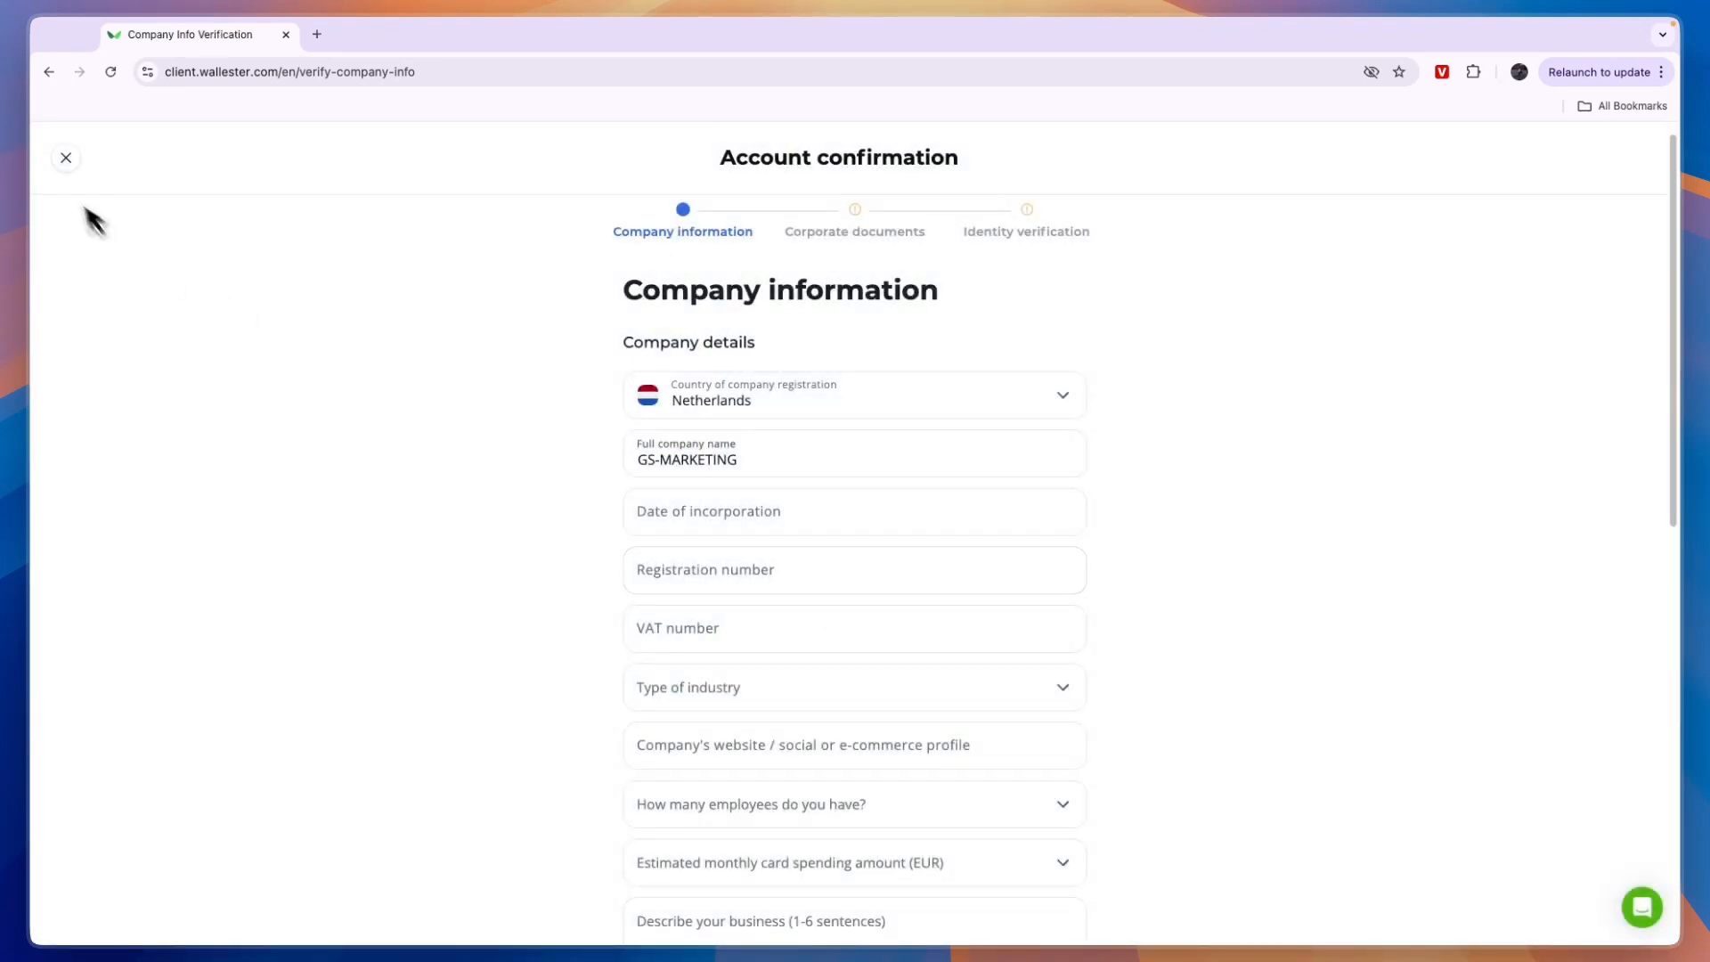
{"action": "left_click", "coordinate": [64, 157]}
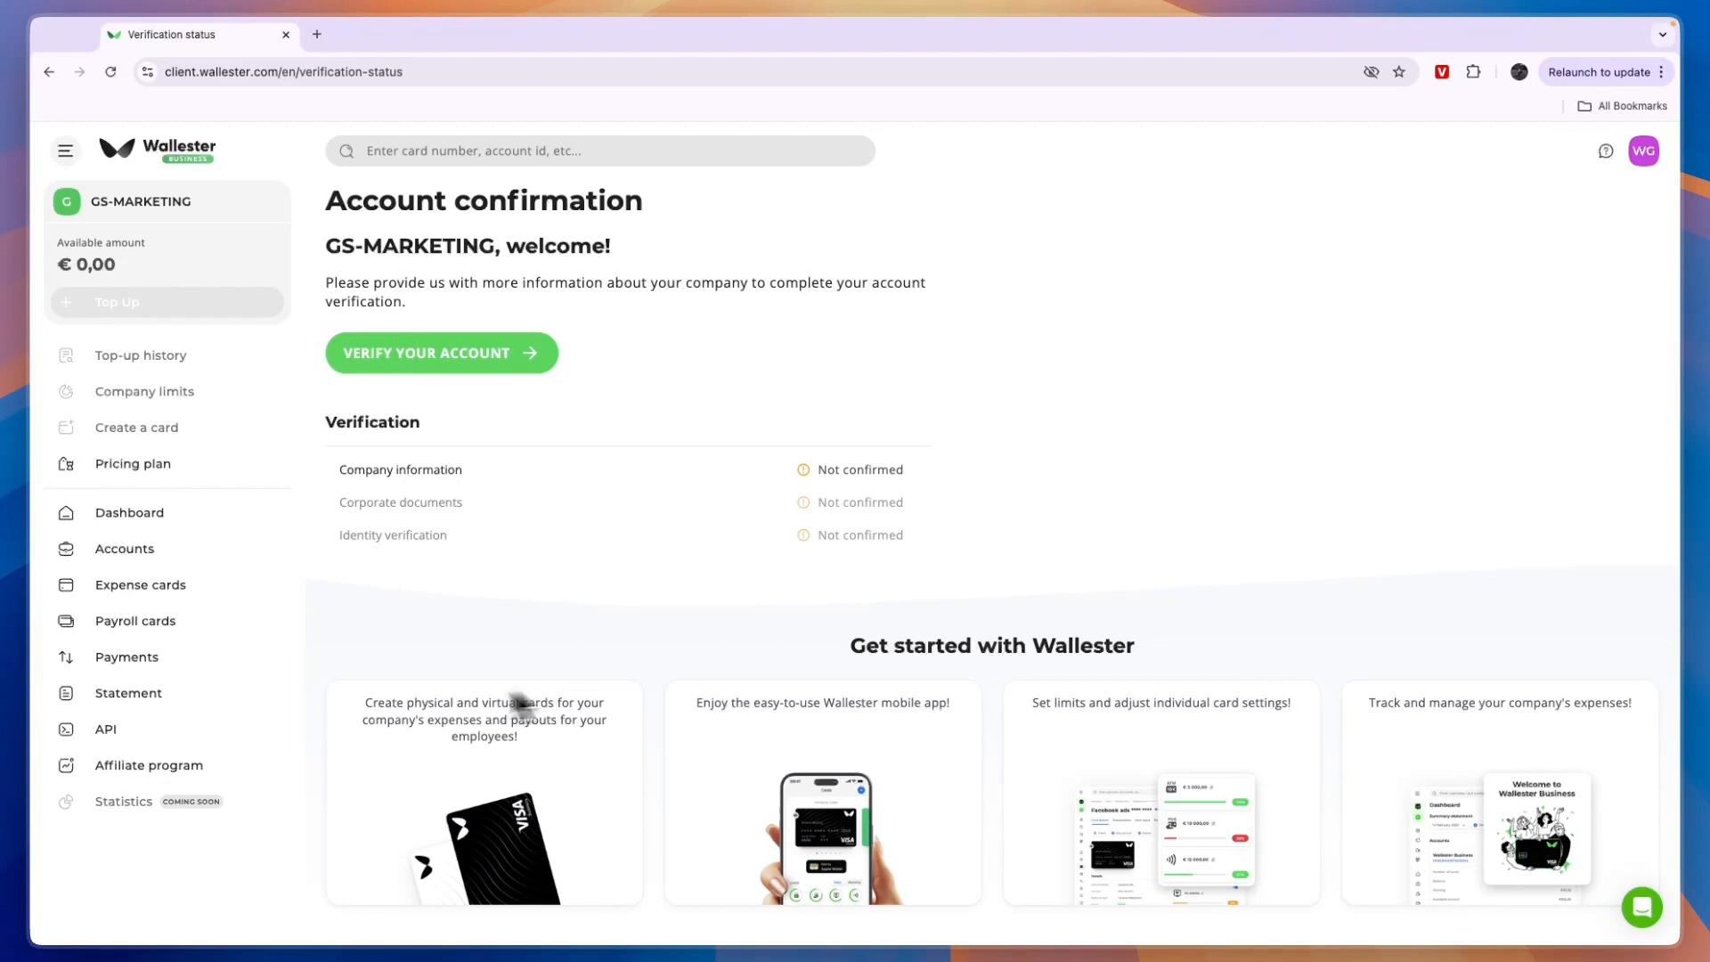
{"action": "mouse_move", "coordinate": [734, 743]}
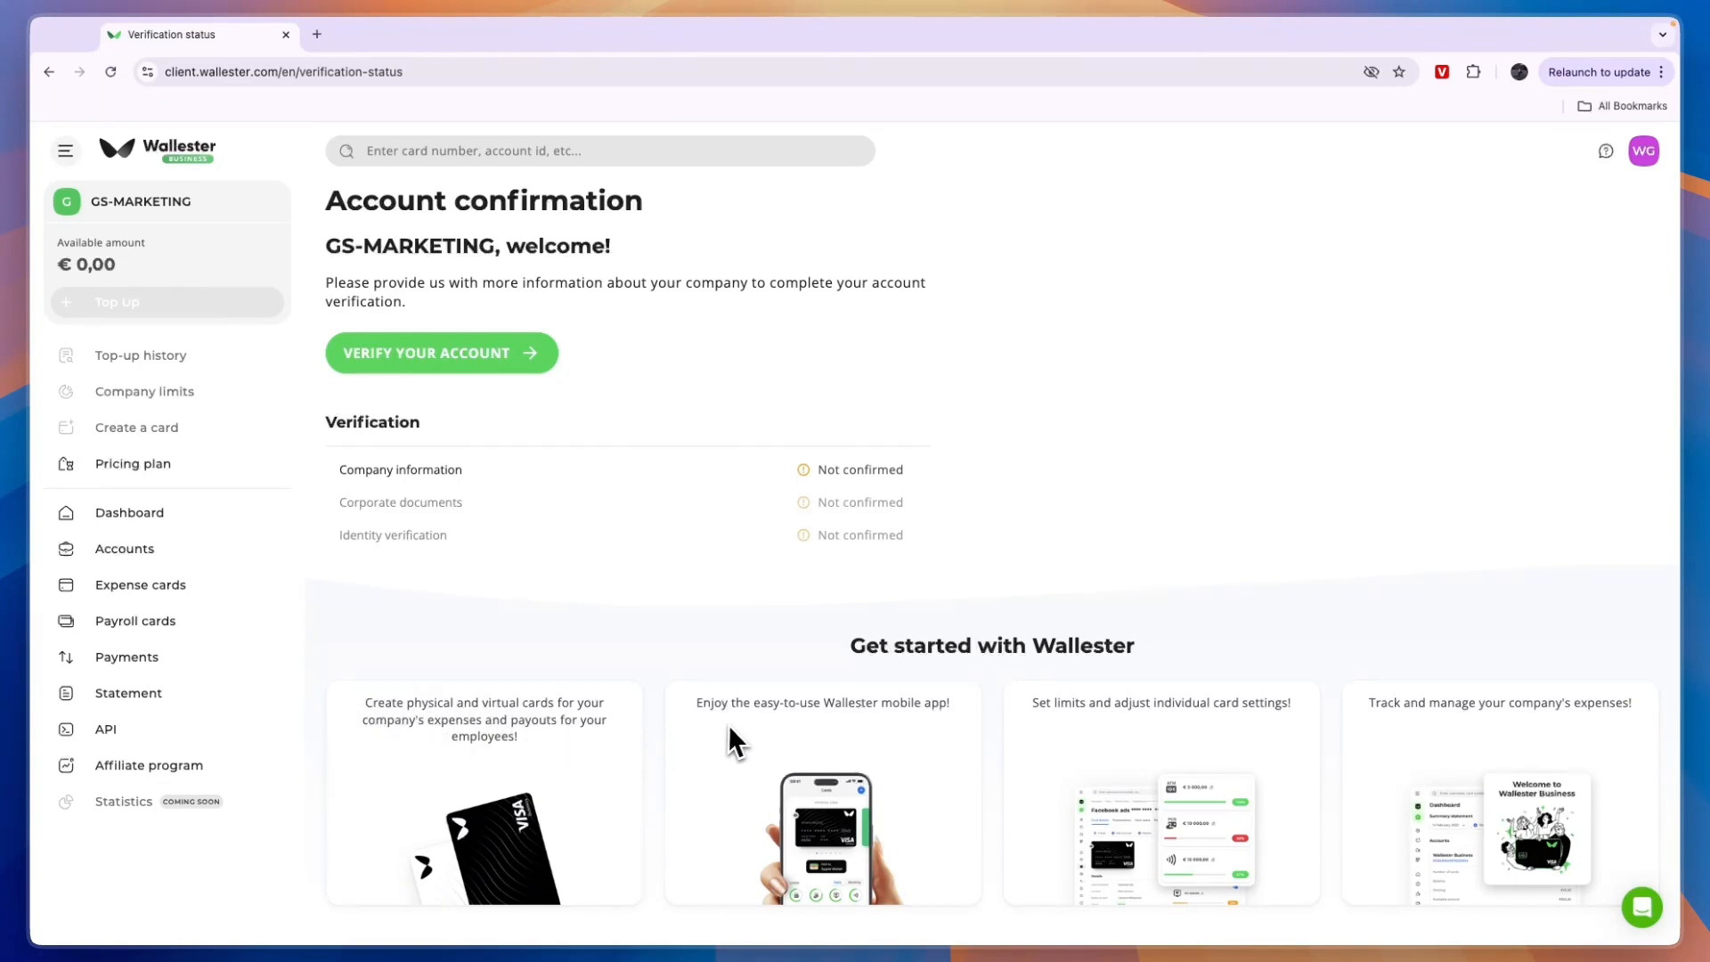
{"action": "mouse_move", "coordinate": [1030, 784]}
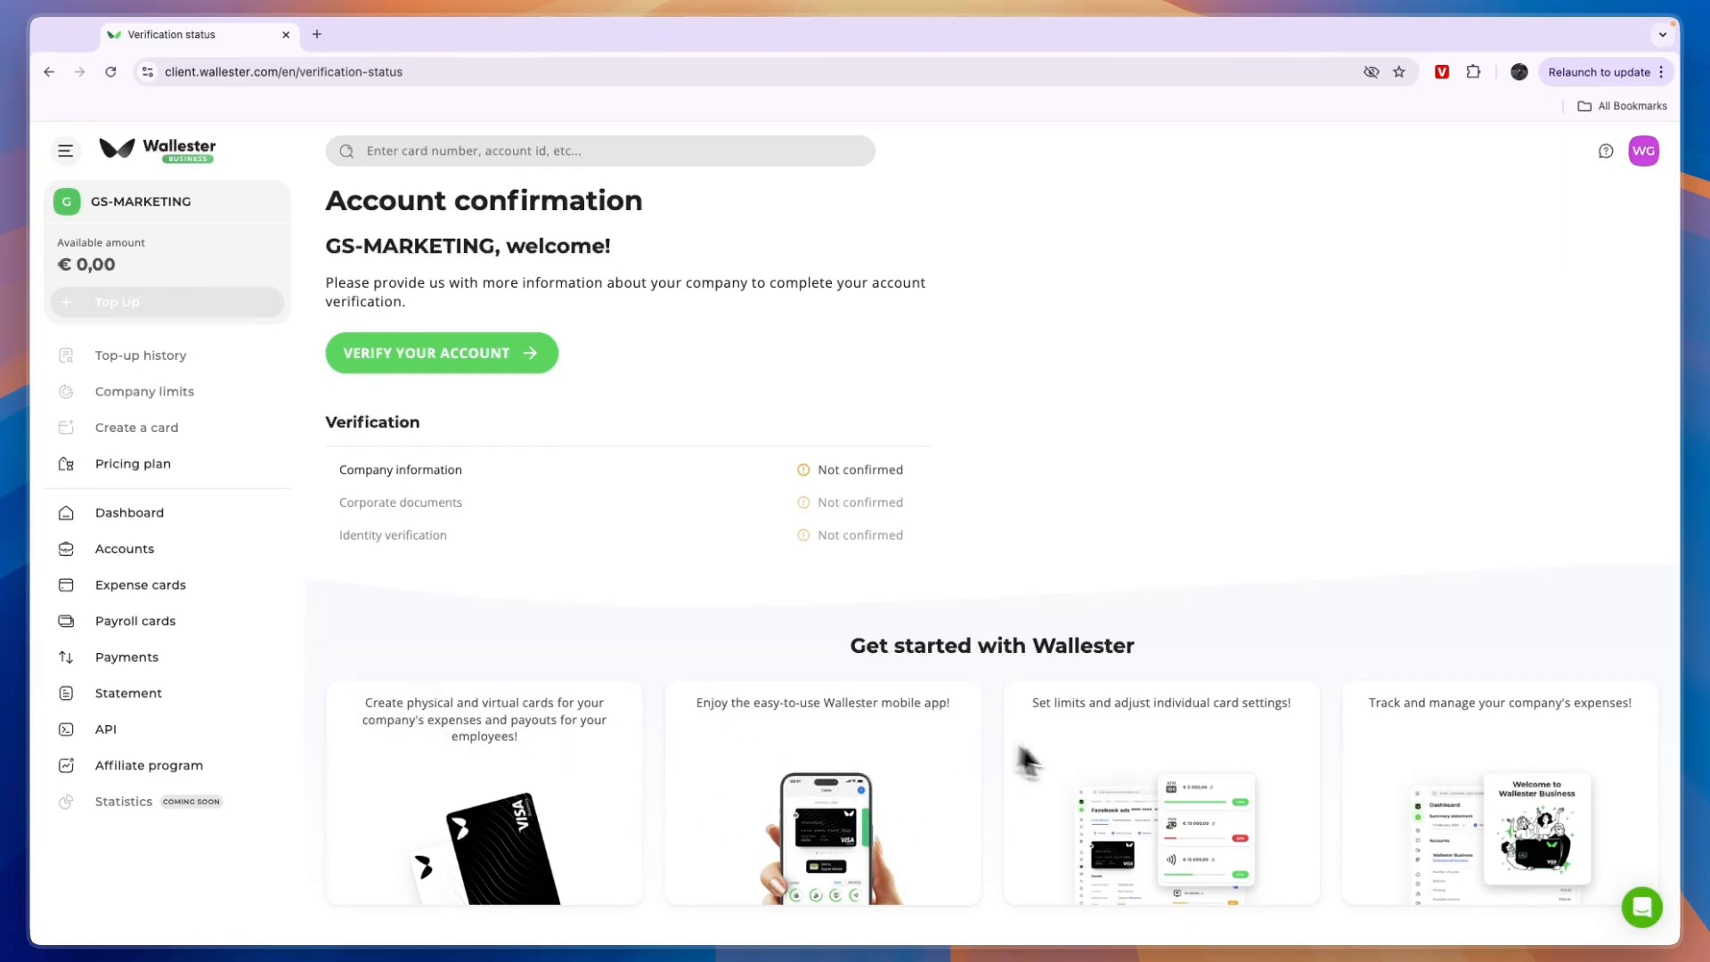
{"action": "mouse_move", "coordinate": [1385, 726]}
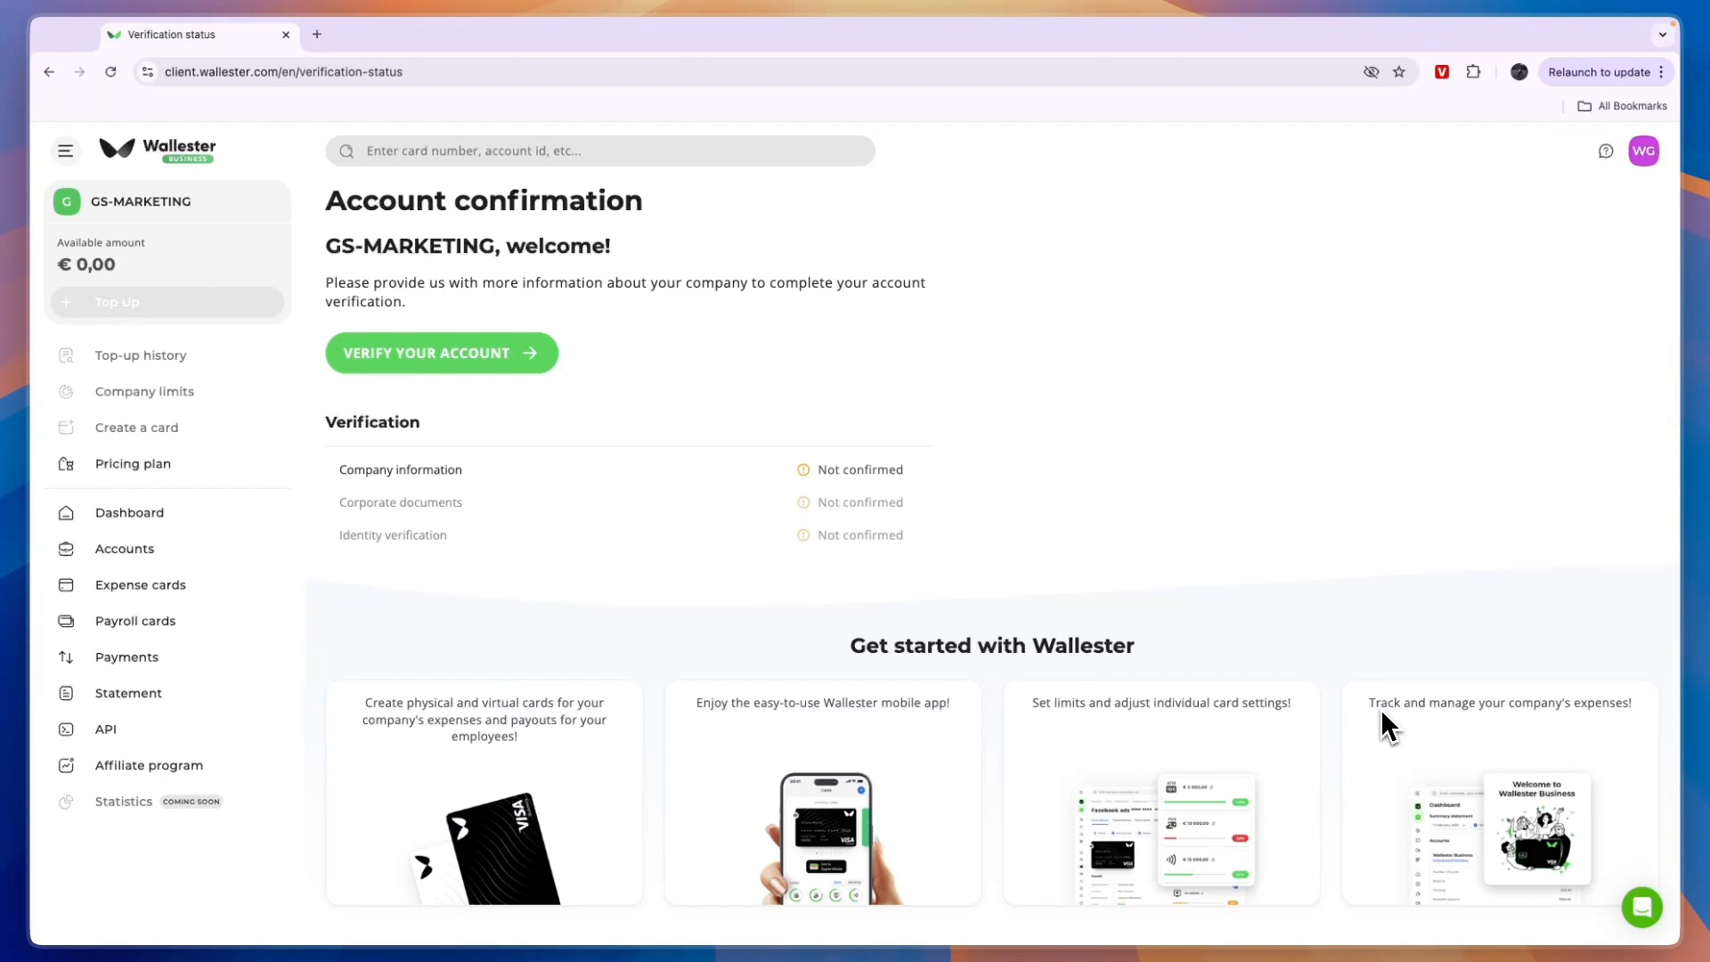
{"action": "mouse_move", "coordinate": [1582, 778]}
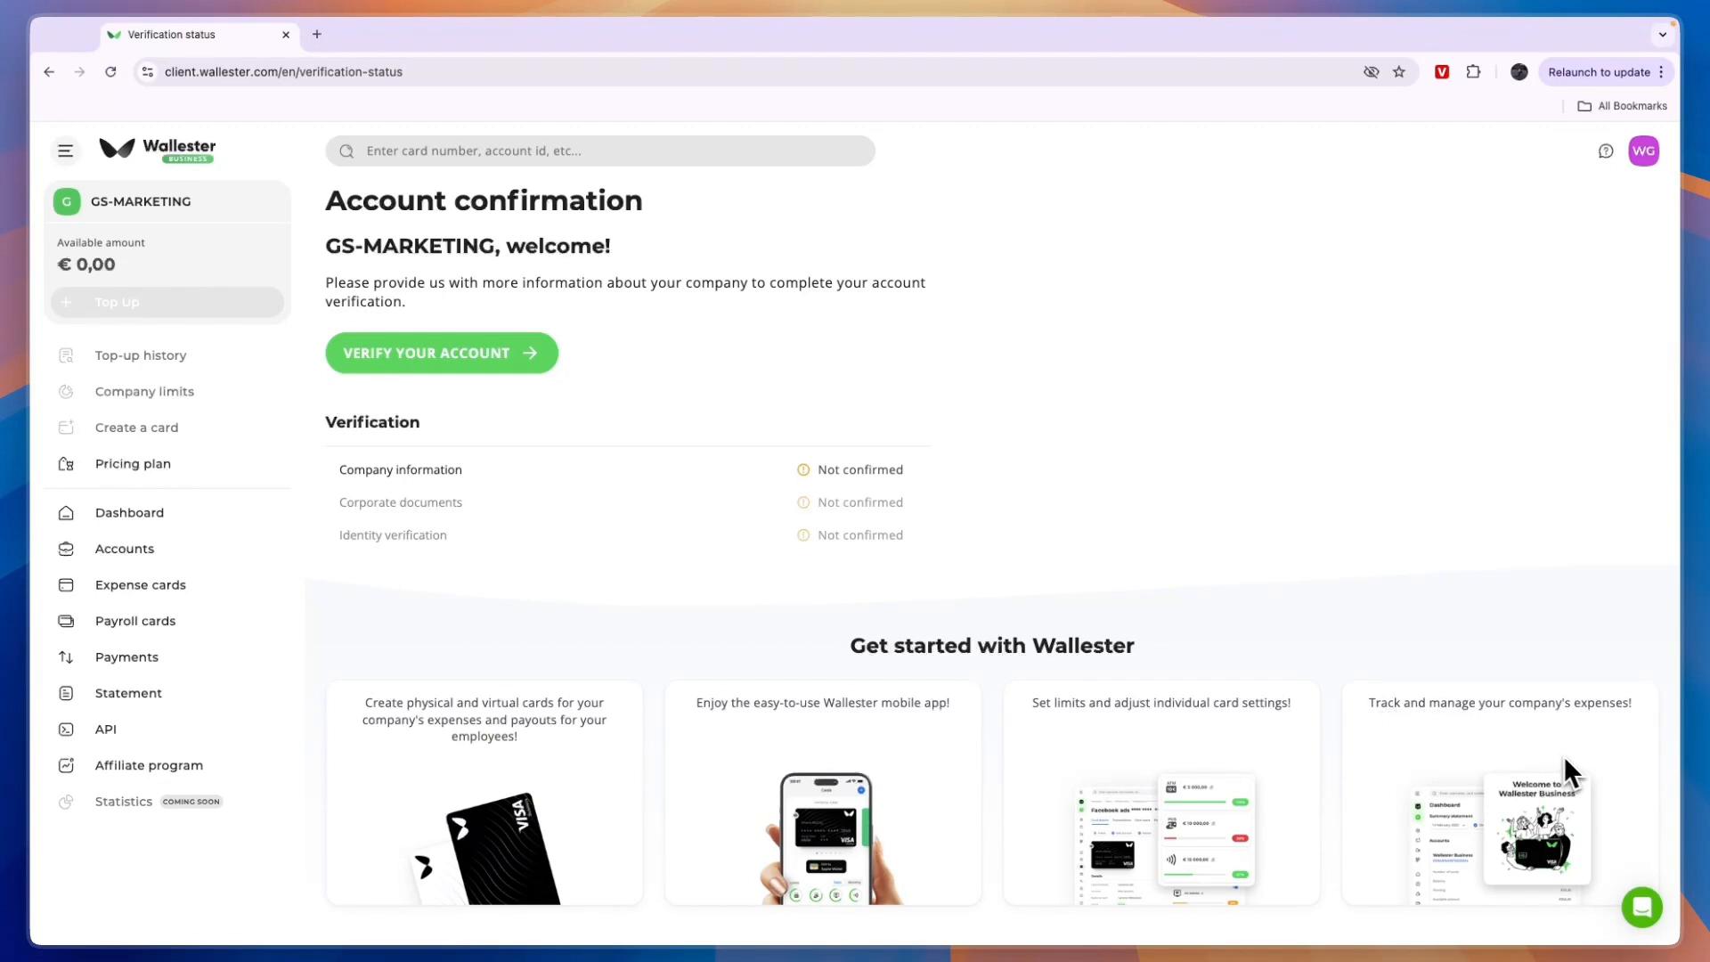
{"action": "mouse_move", "coordinate": [986, 410]}
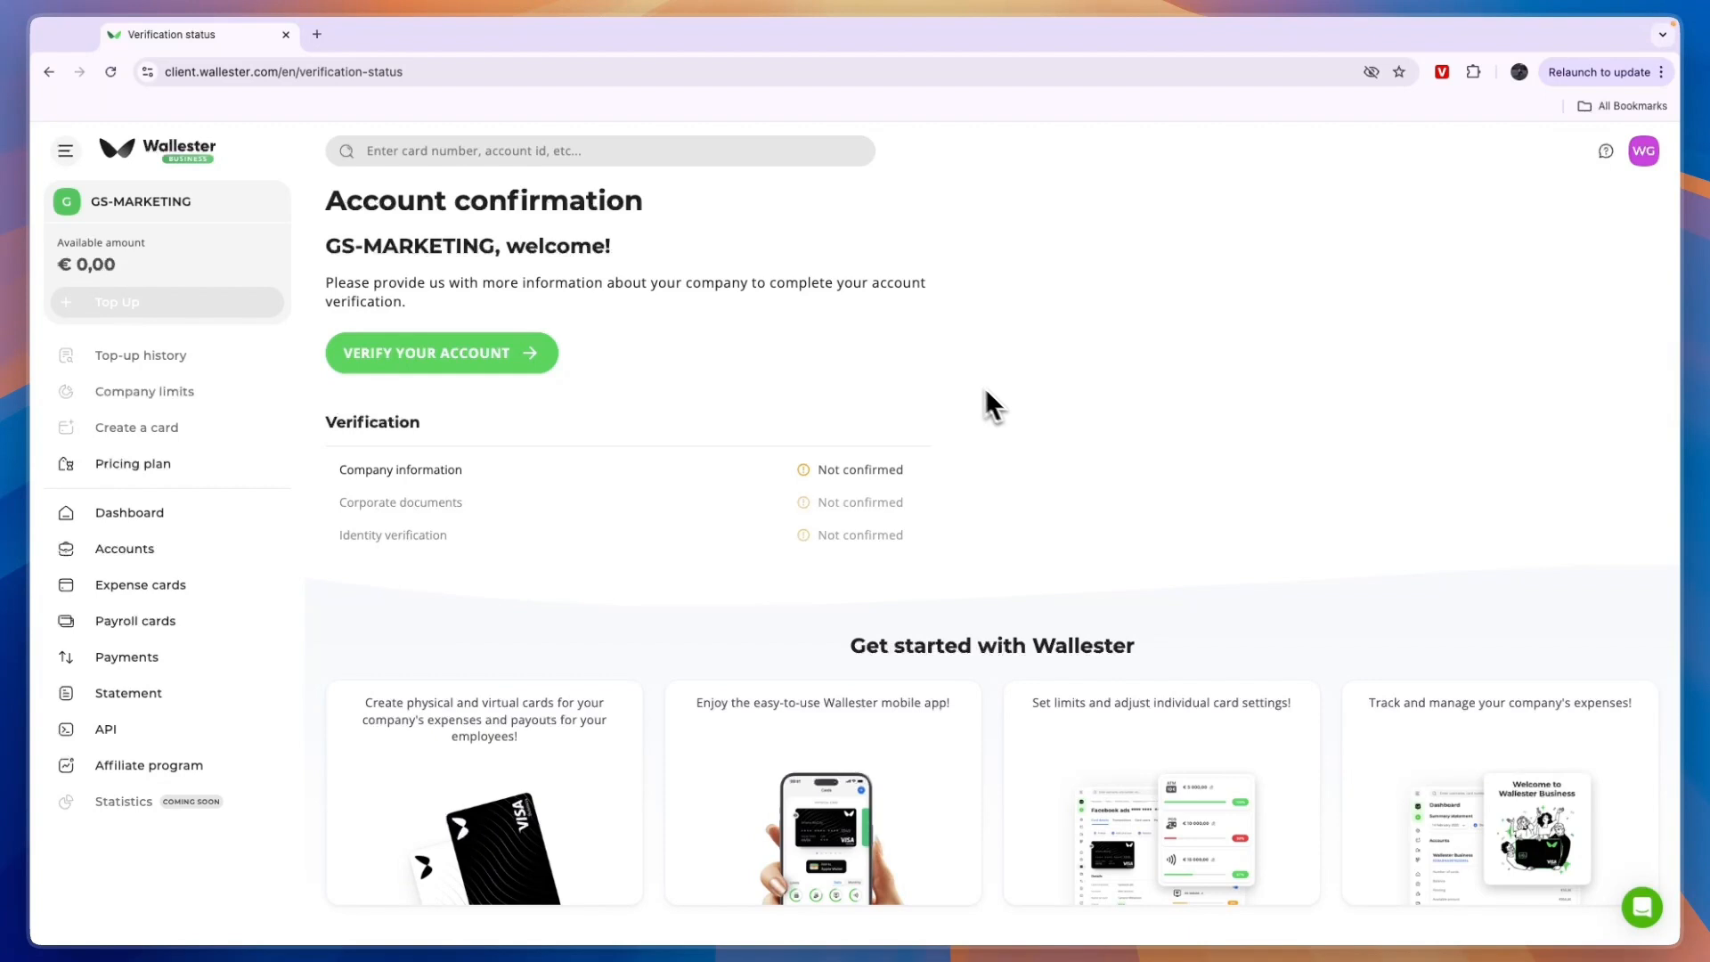
{"action": "mouse_move", "coordinate": [943, 378]}
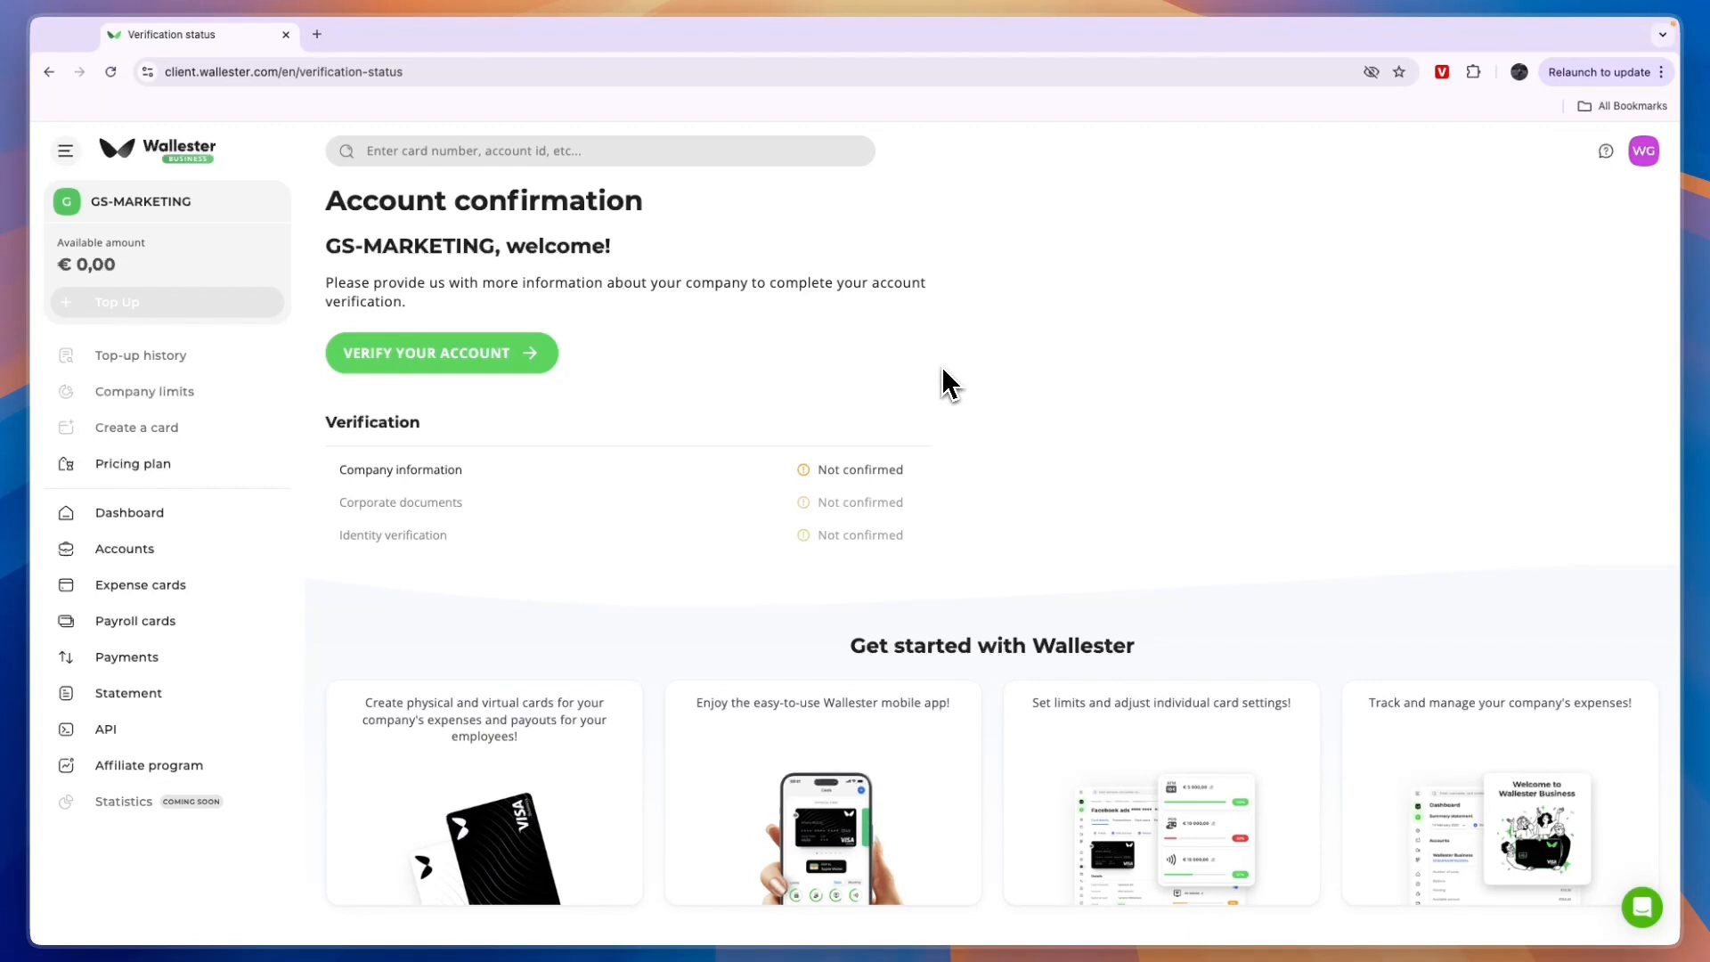
{"action": "mouse_move", "coordinate": [830, 393]}
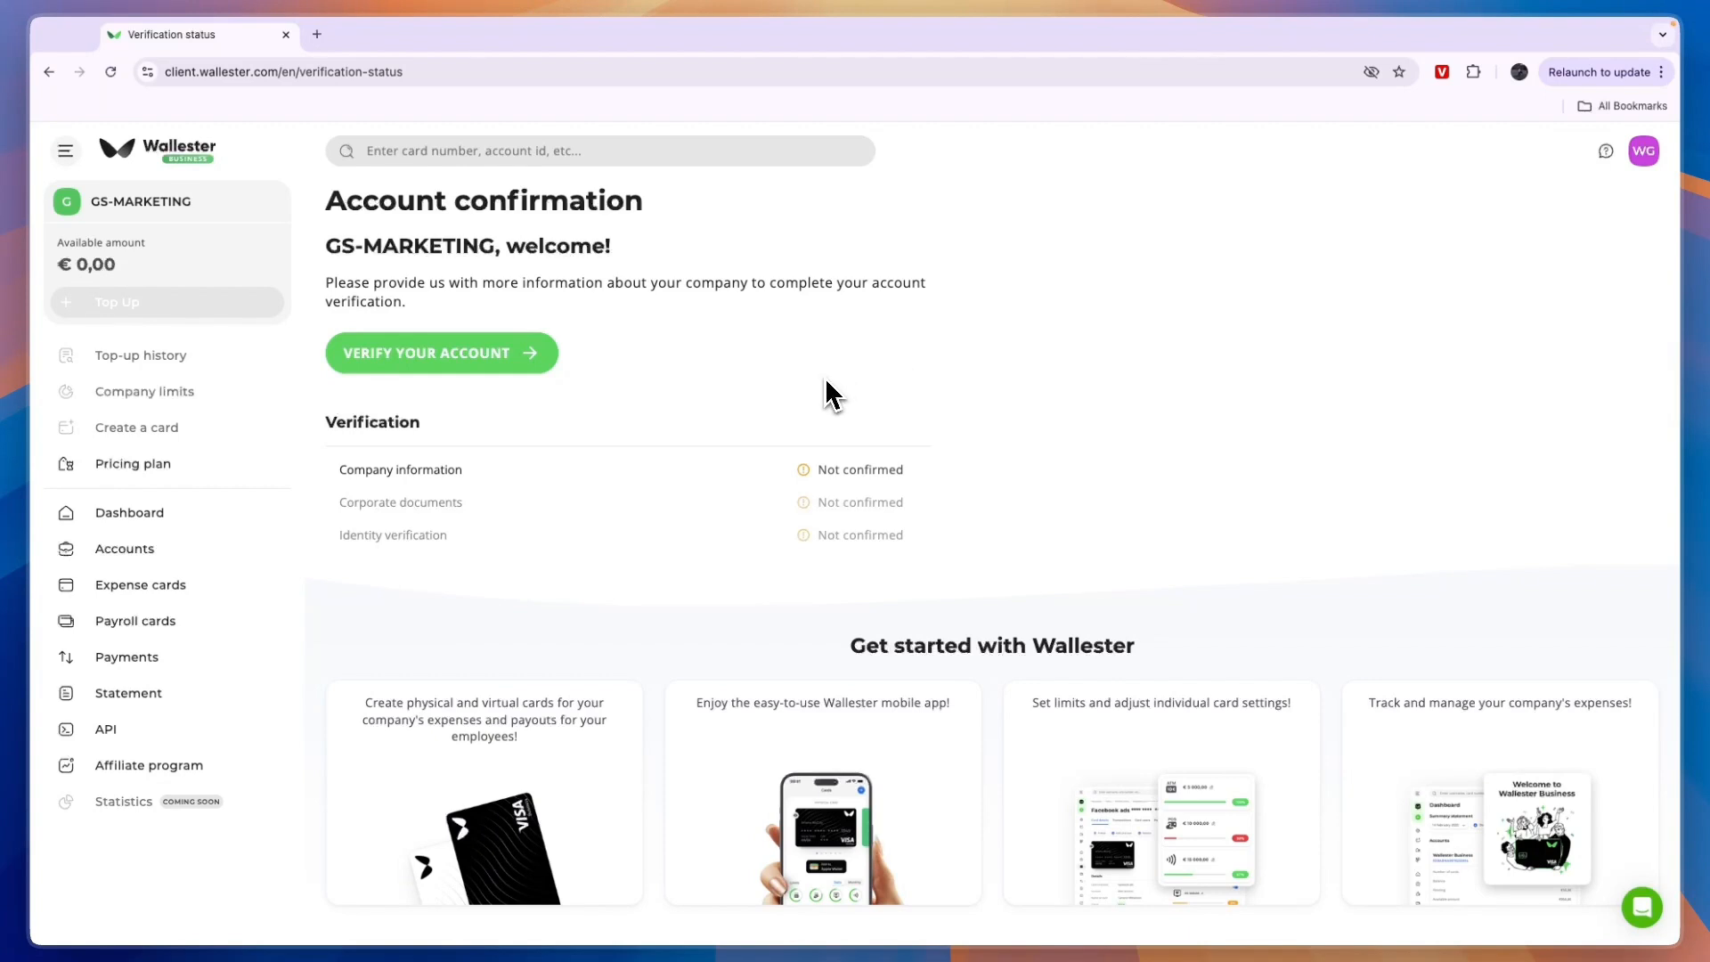
{"action": "mouse_move", "coordinate": [784, 371]}
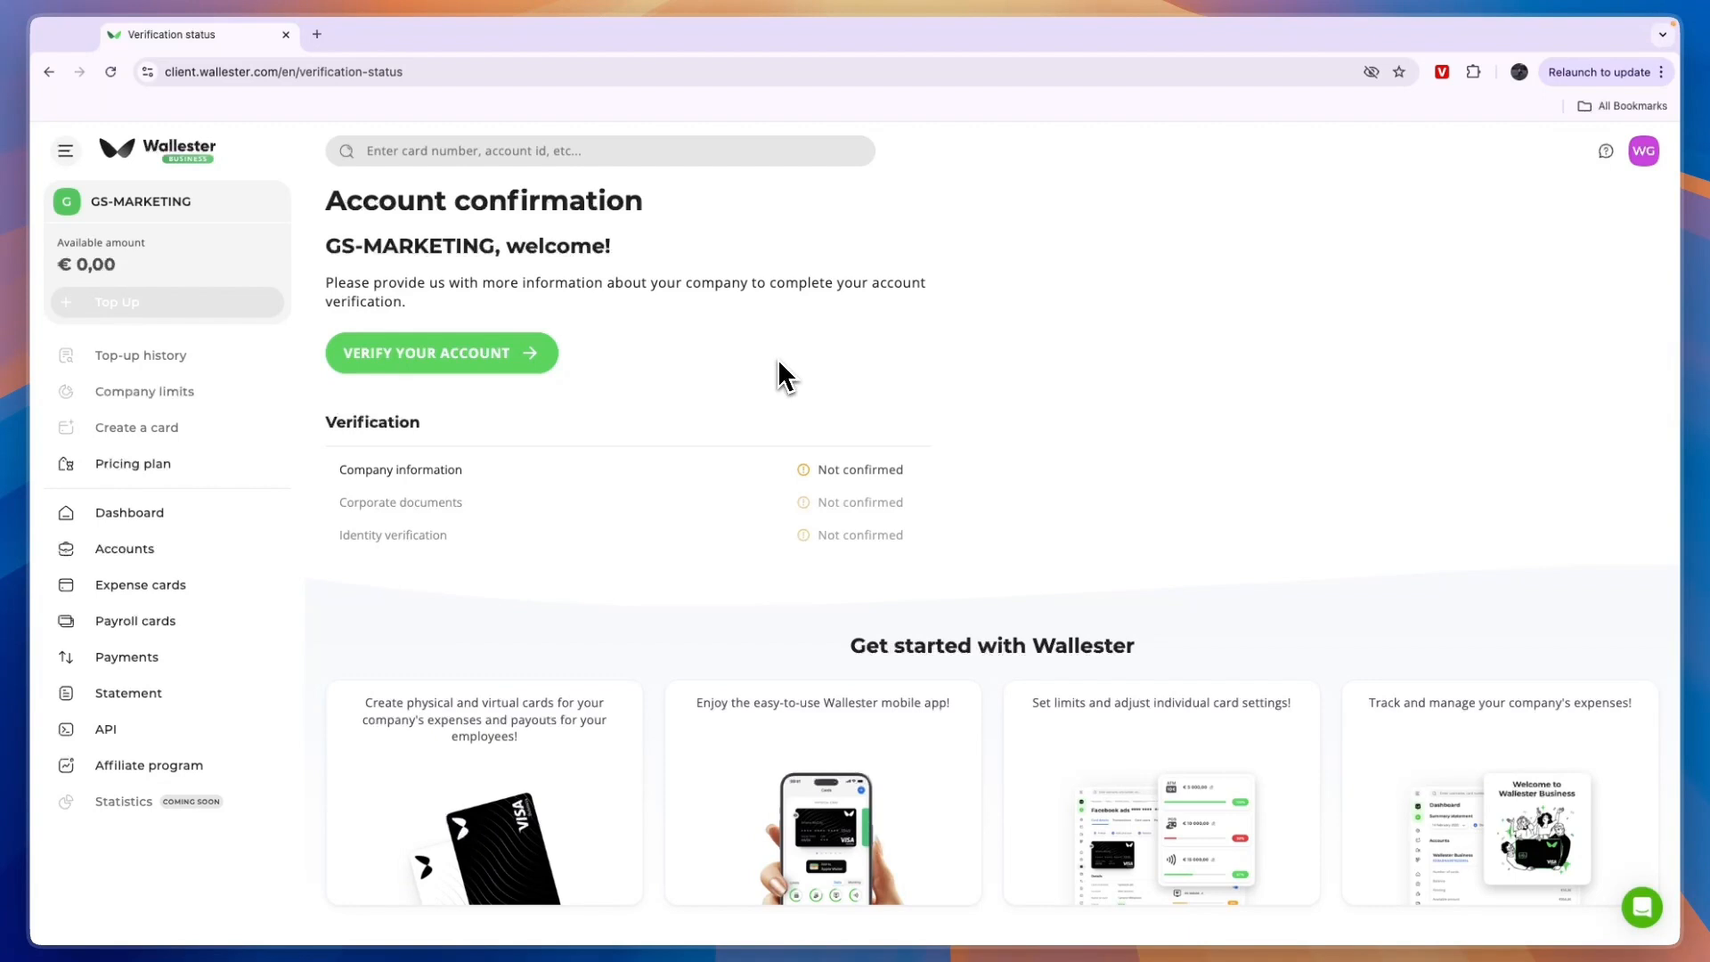
{"action": "mouse_move", "coordinate": [773, 365]}
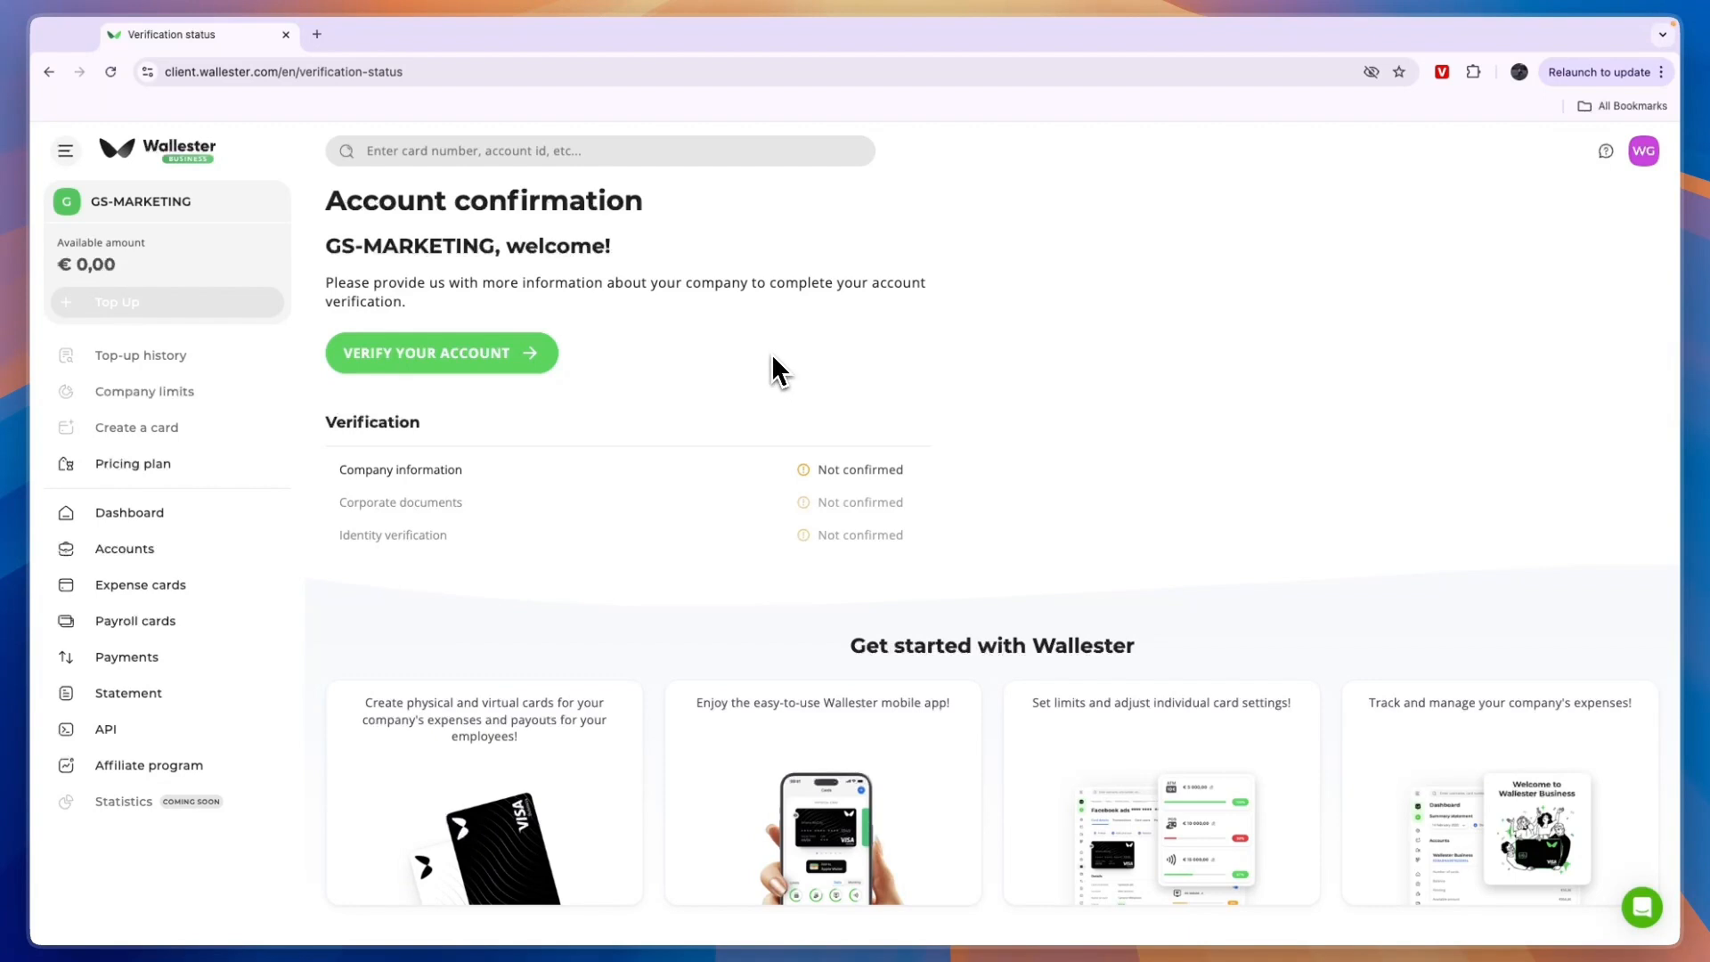
{"action": "mouse_move", "coordinate": [770, 367]}
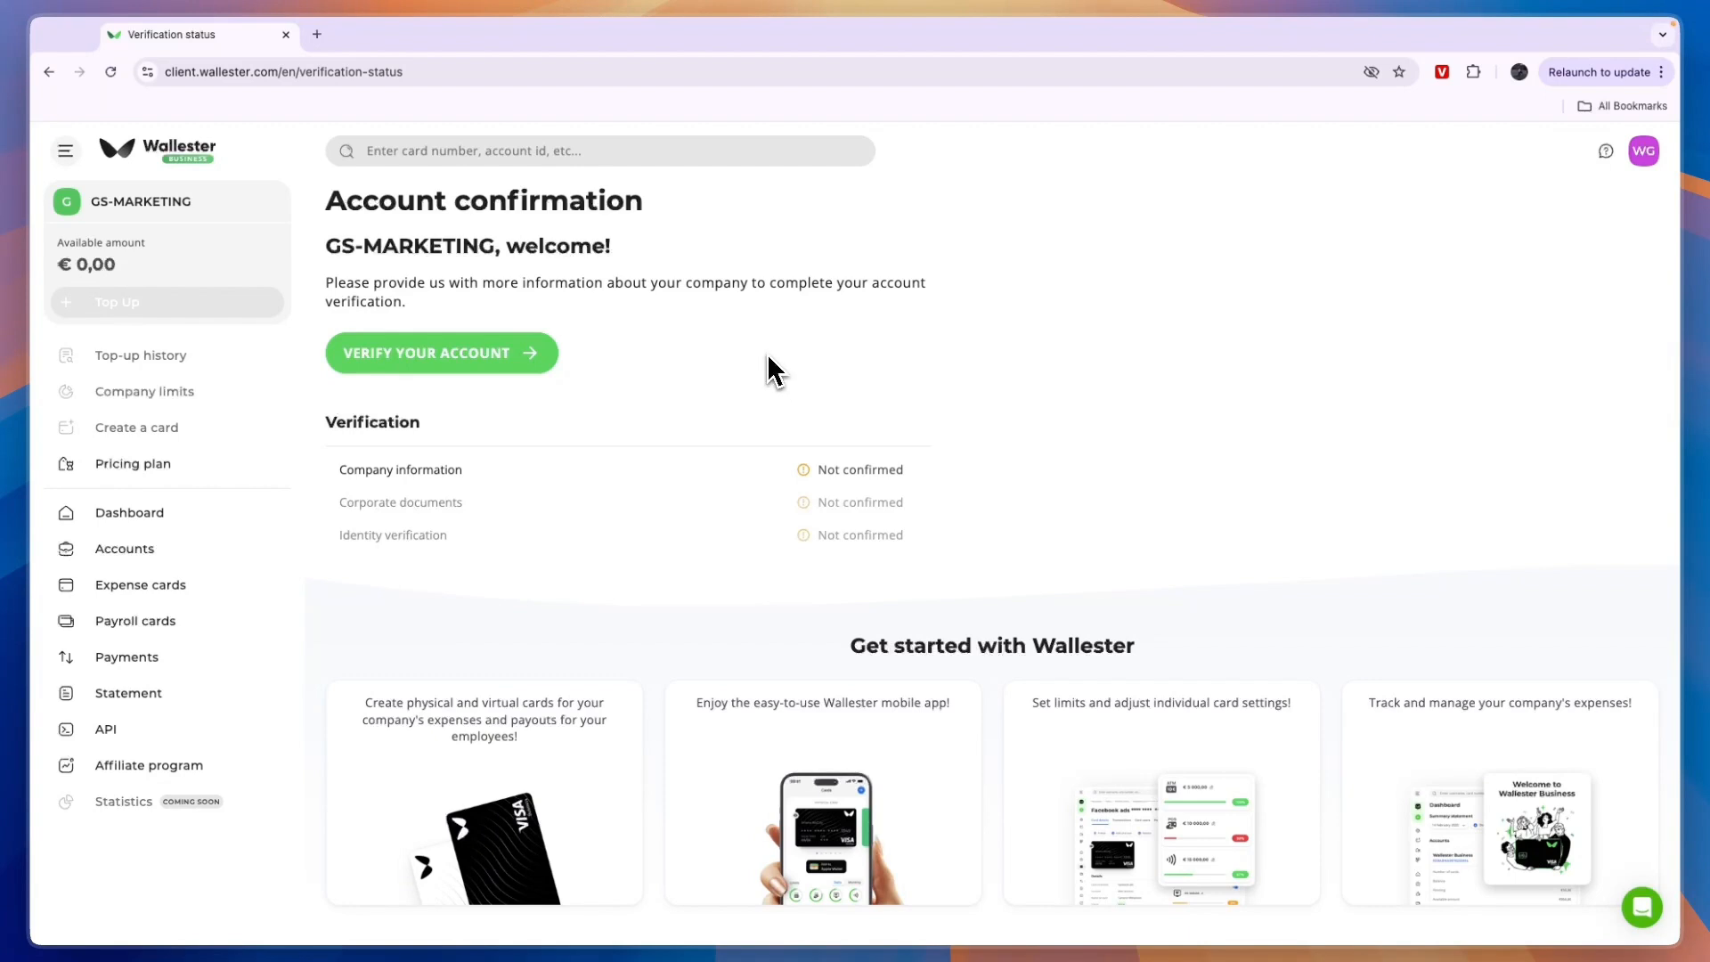
{"action": "mouse_move", "coordinate": [616, 349]}
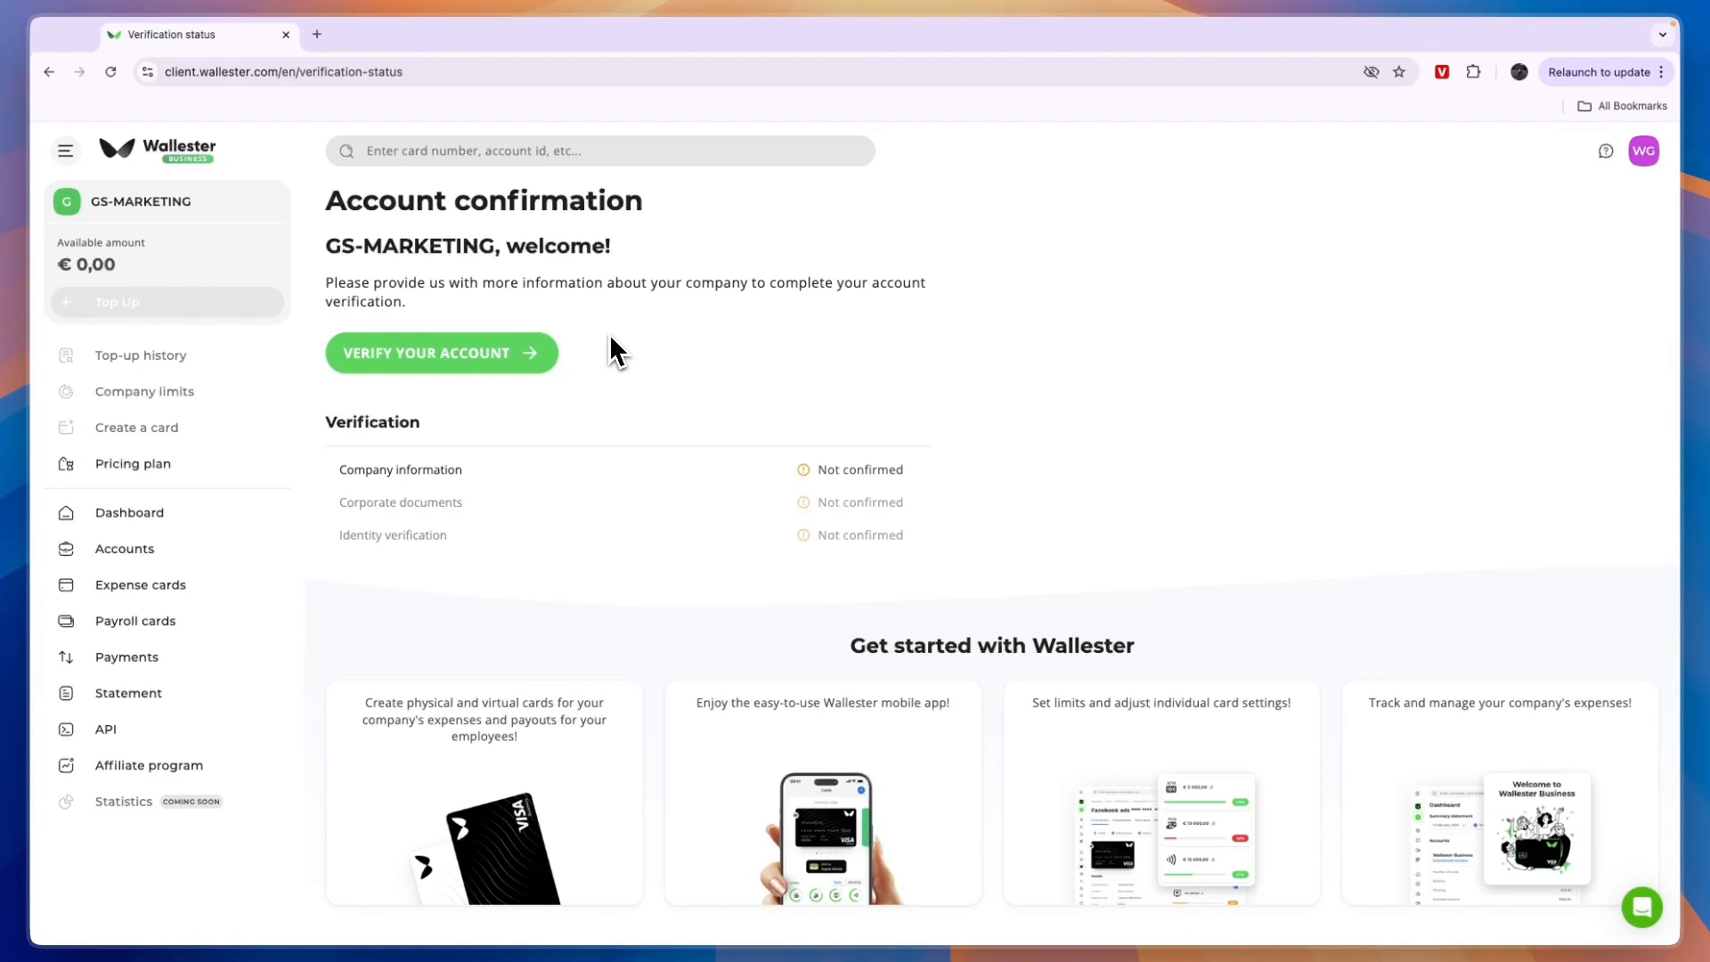